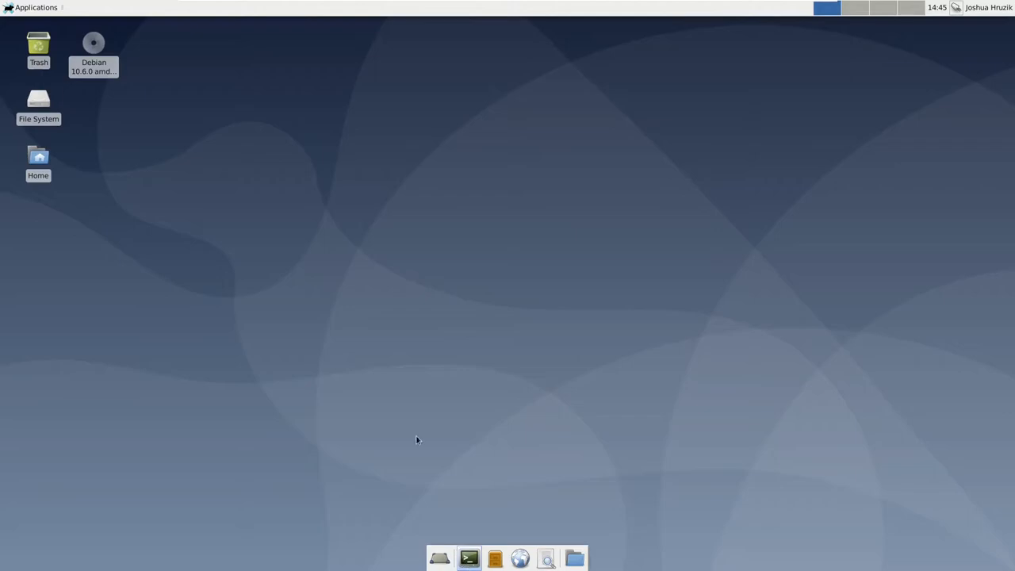
# Step: Open a terminal and switch to the hadoop user with its password
pyautogui.click(468, 558)
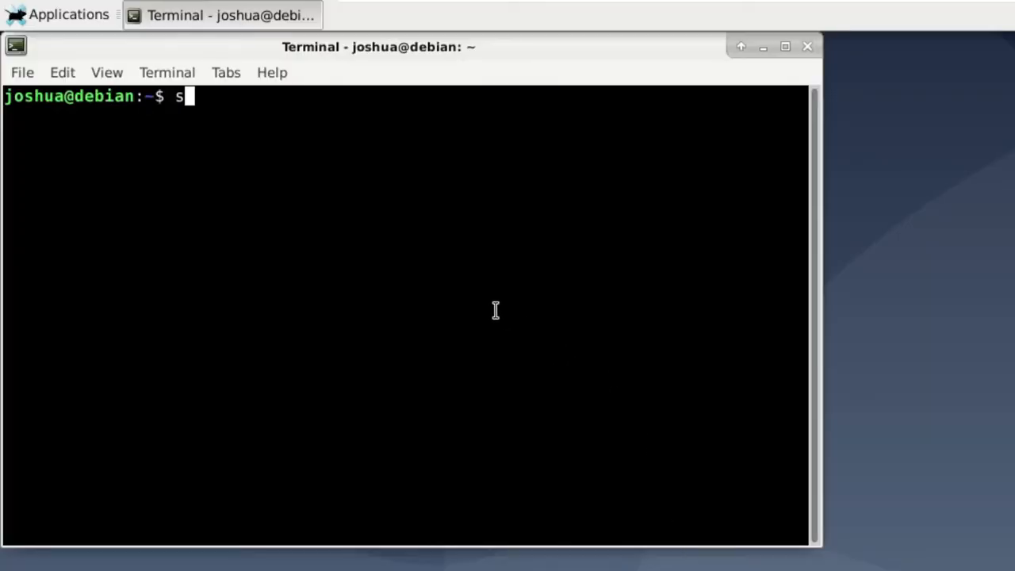
pyautogui.press('Return')
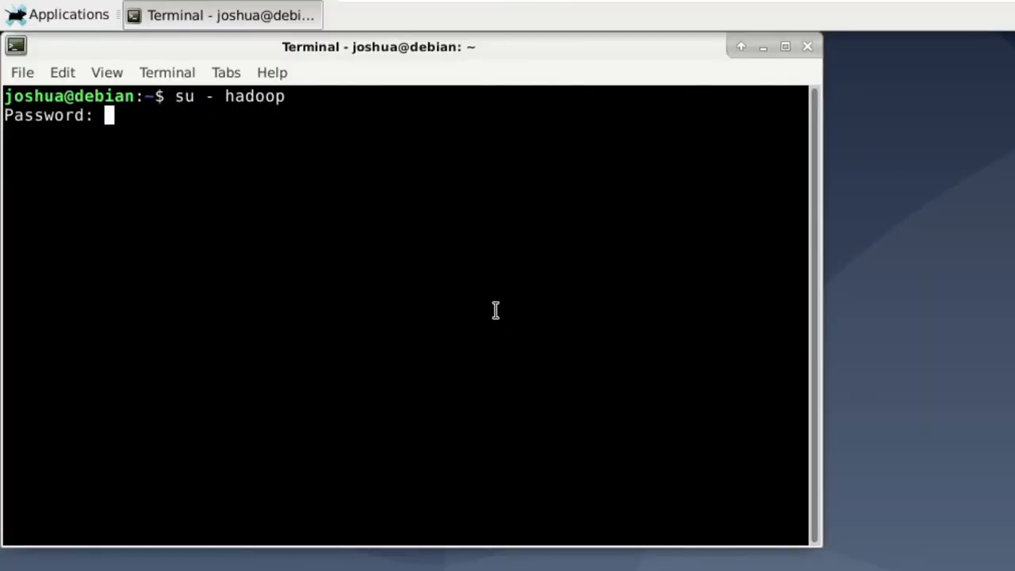
pyautogui.press('Return')
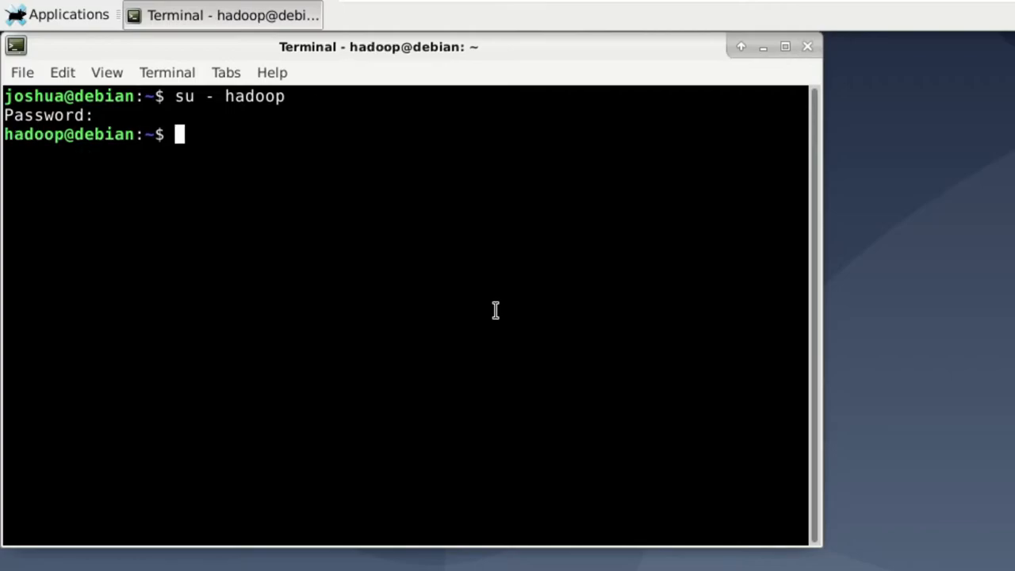
# Step: Change into hadoop-3.3.0/etc/hadoop and list its configuration files
pyautogui.write('cd hadoop-3.3.0/')
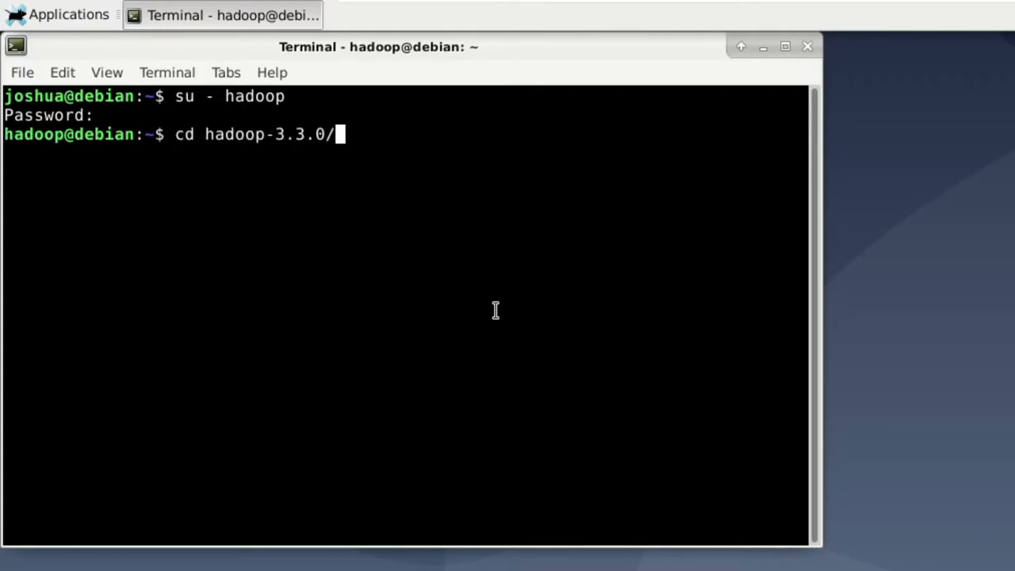
pyautogui.write('etc/hadoop/')
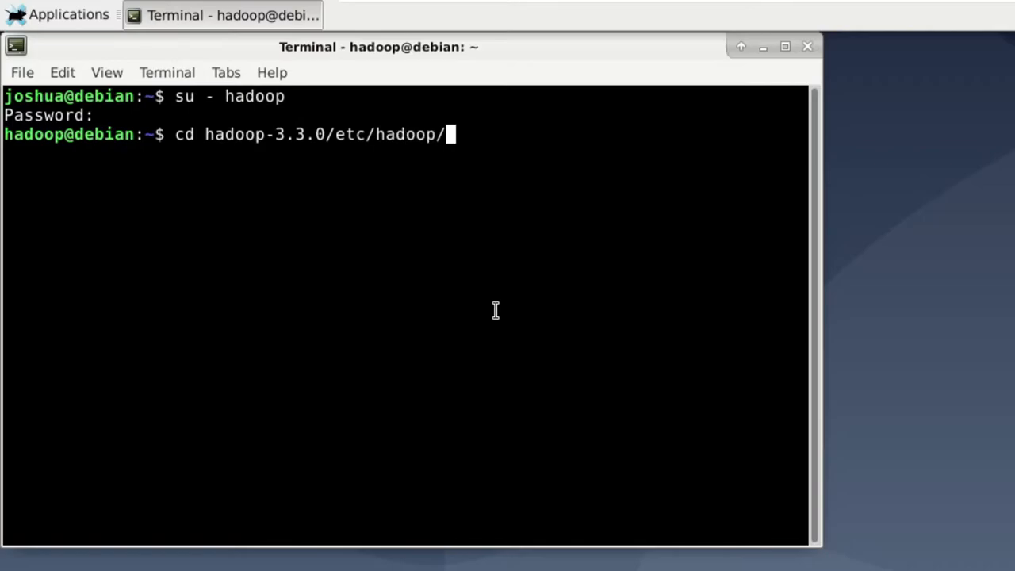
pyautogui.press('Return')
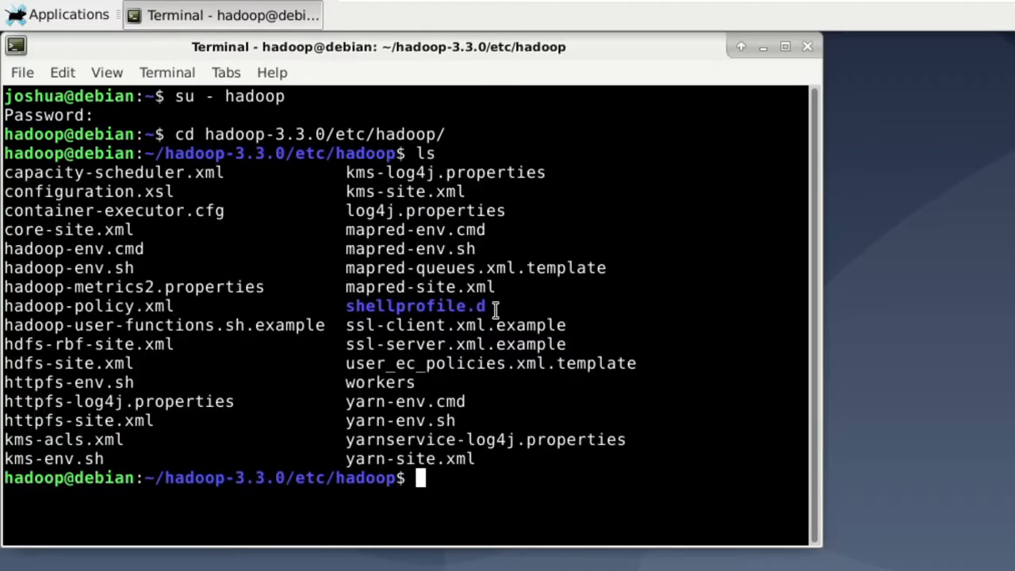
pyautogui.moveTo(810, 540)
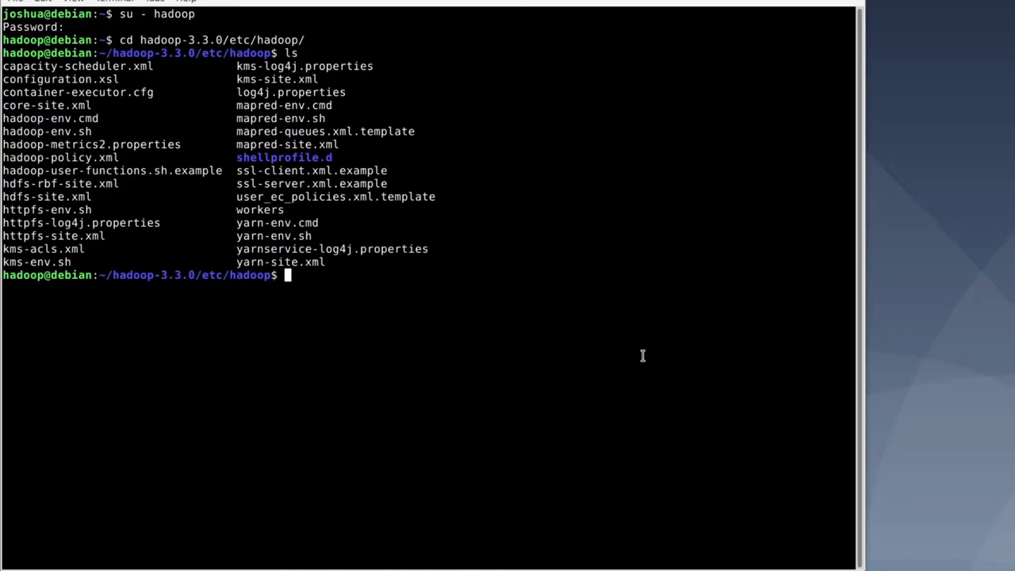
pyautogui.moveTo(938, 344)
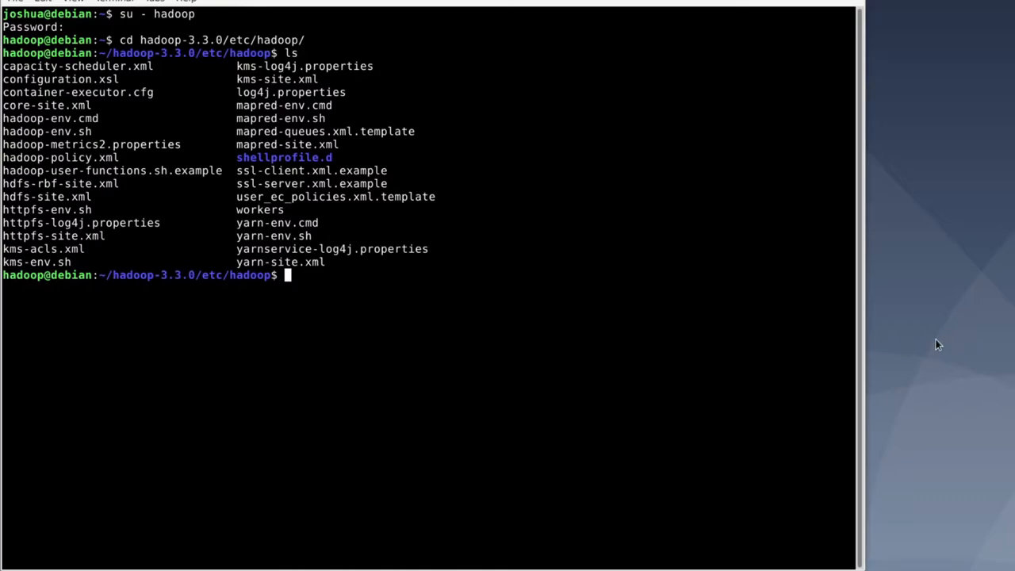
pyautogui.moveTo(896, 331)
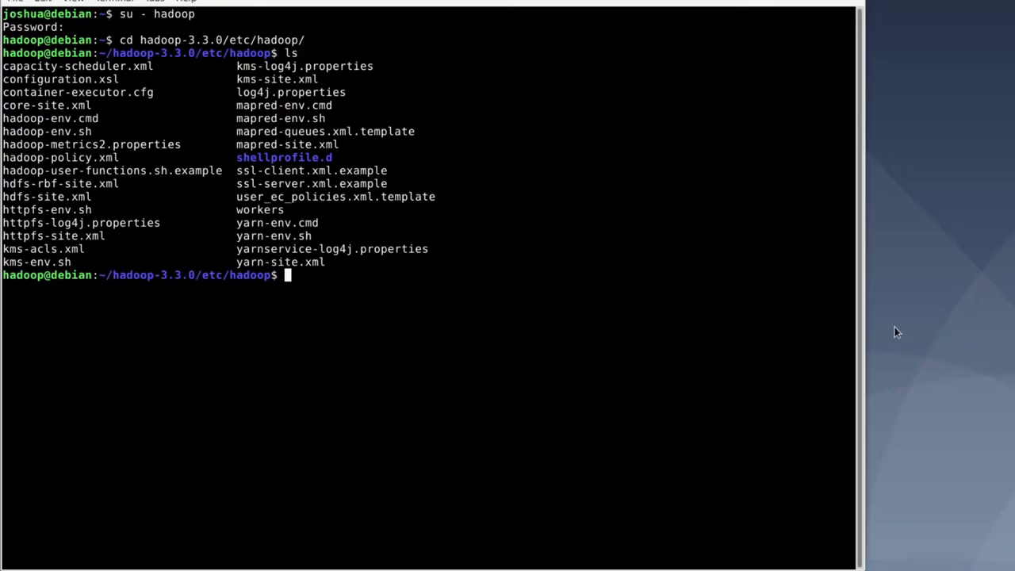
# Step: Page through yarn-site.xml with cat yarn-site.xml | less
pyautogui.write('cat y')
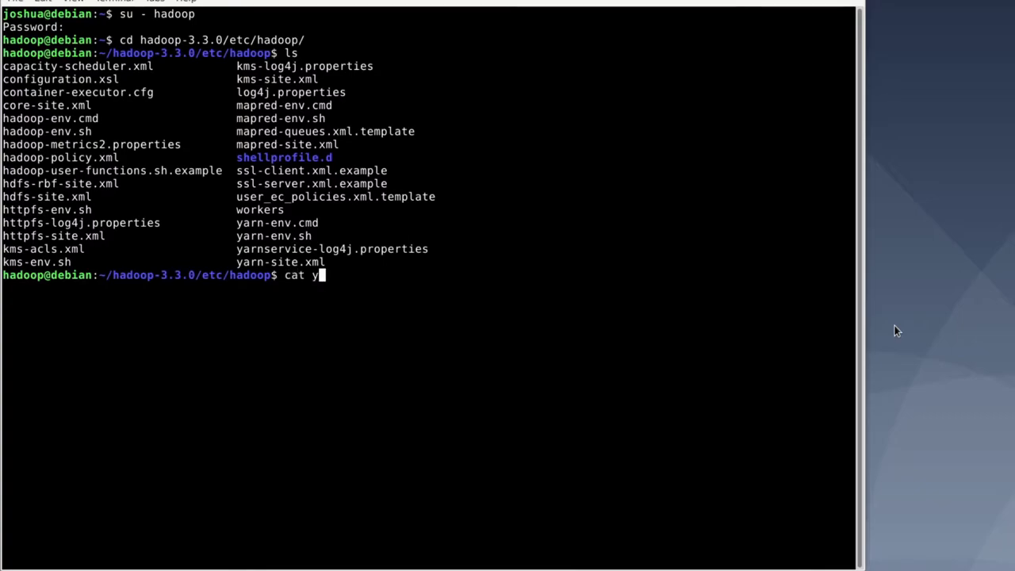
pyautogui.write('arn-site.xml')
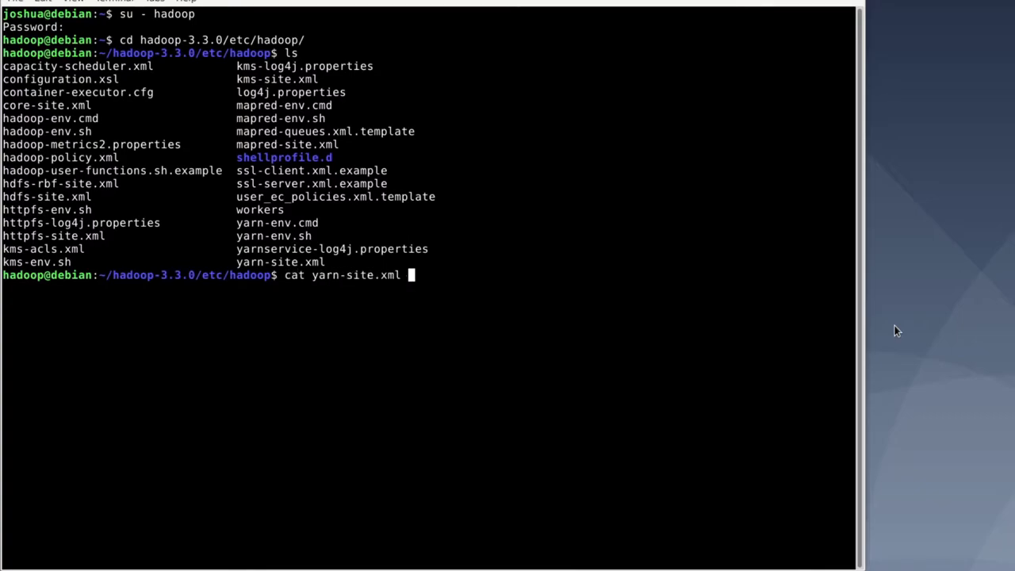
pyautogui.write('|')
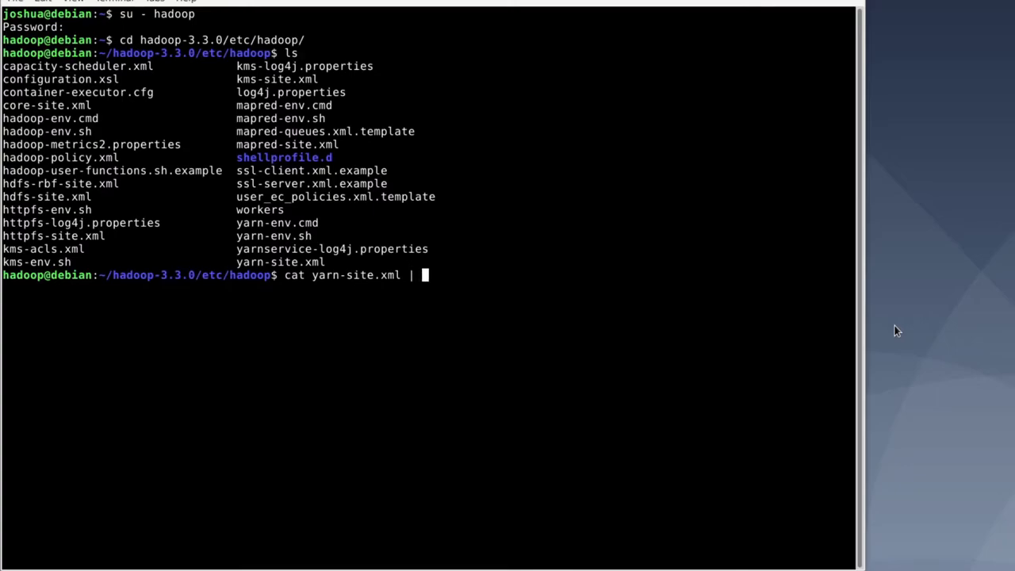
pyautogui.press('Return')
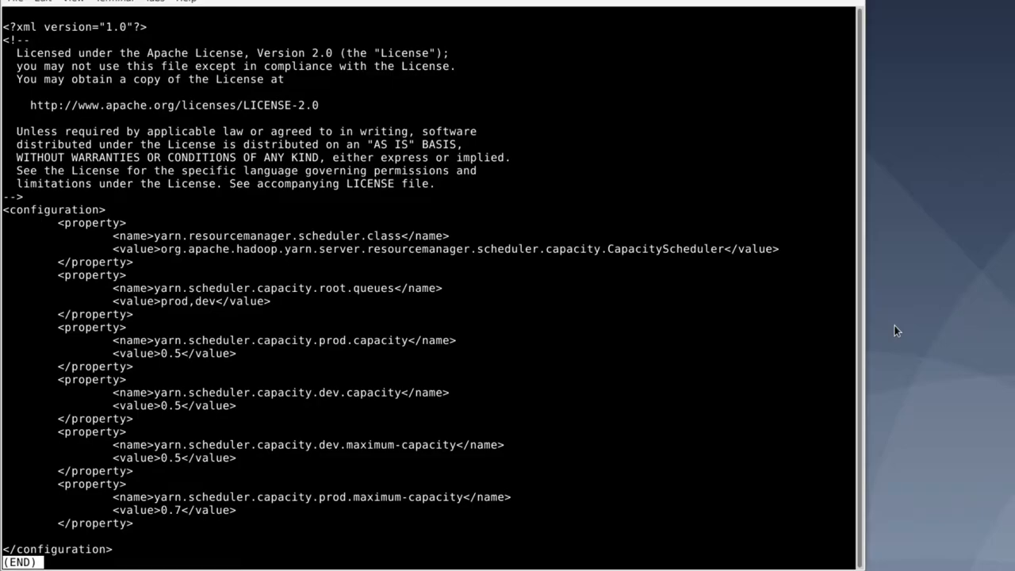
pyautogui.moveTo(278, 104)
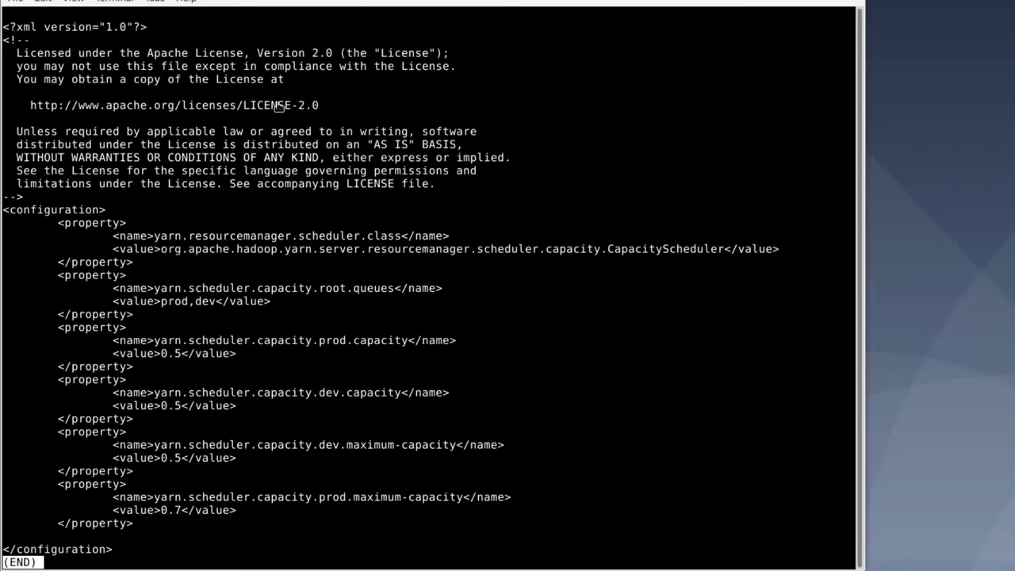
pyautogui.moveTo(216, 307)
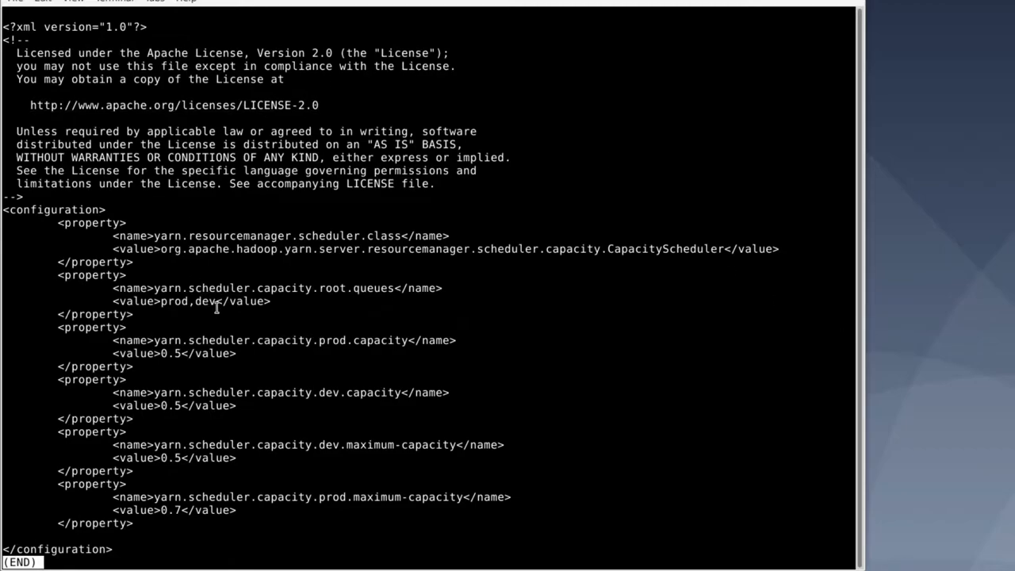
pyautogui.moveTo(149, 262)
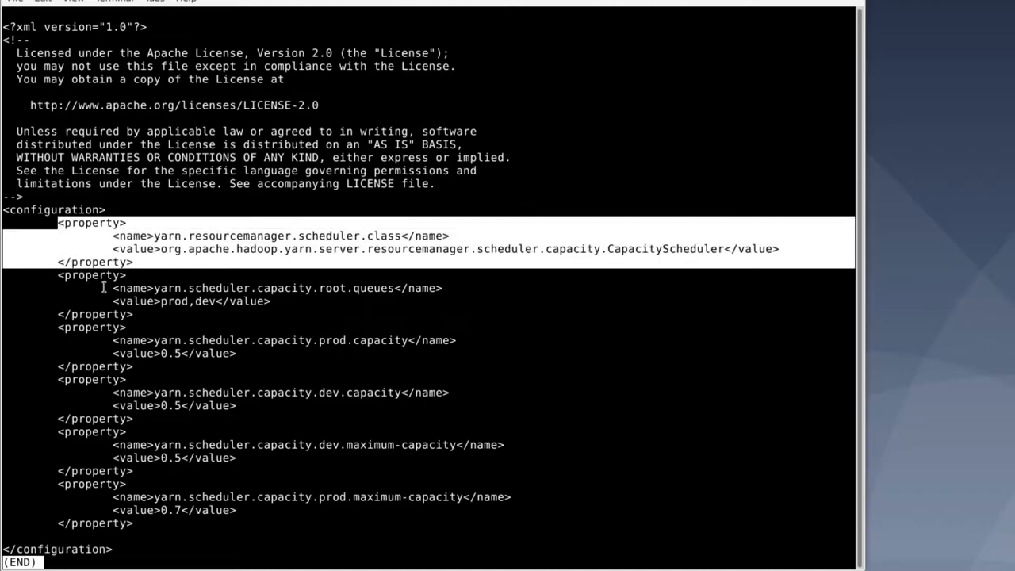
pyautogui.moveTo(127, 308)
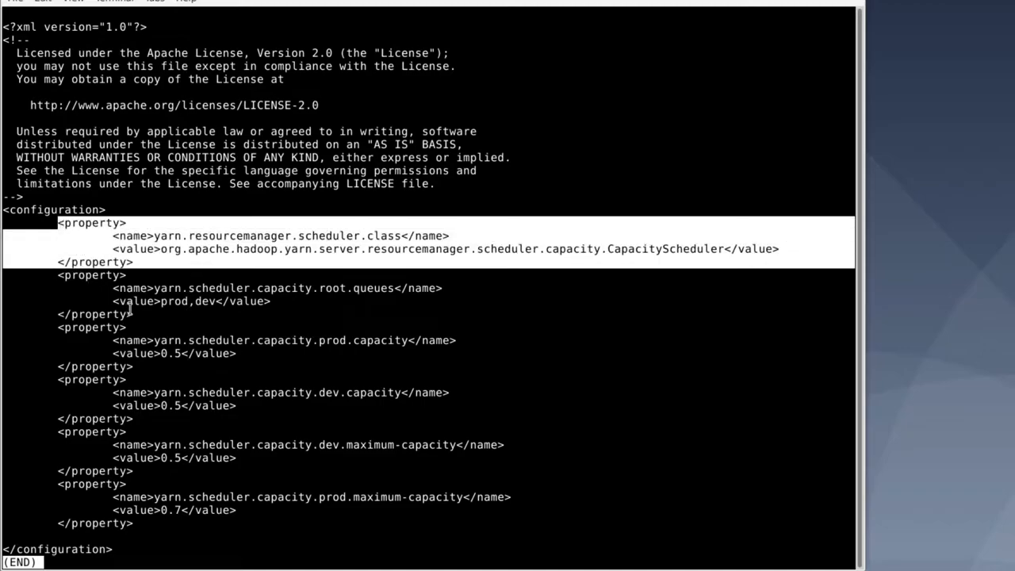
pyautogui.moveTo(169, 335)
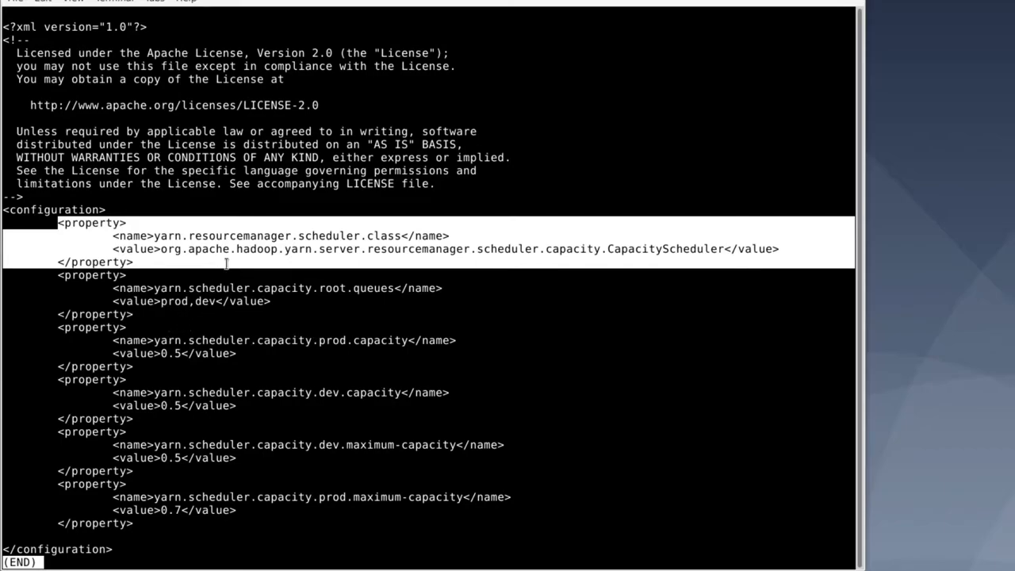
pyautogui.moveTo(234, 250)
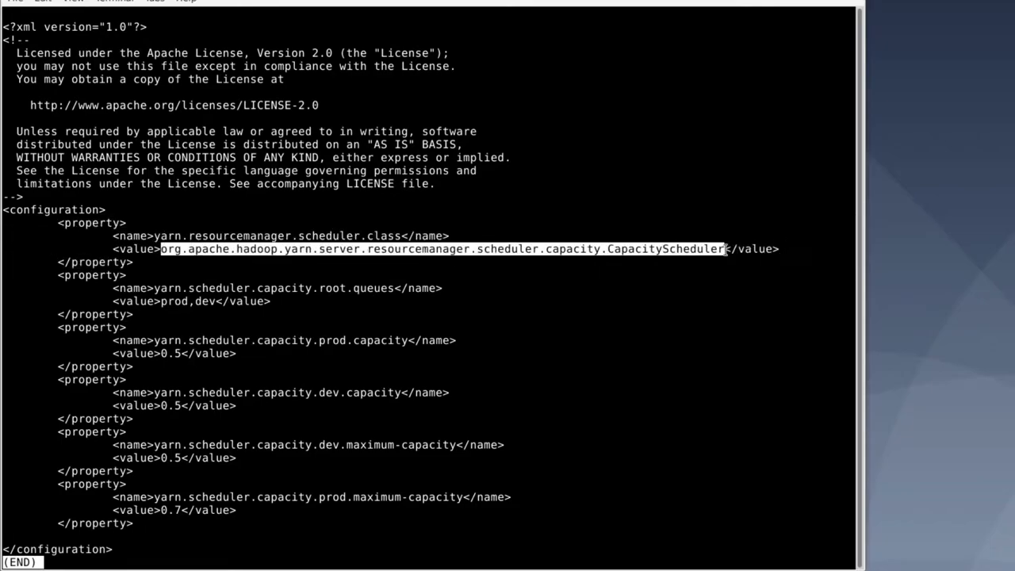
pyautogui.moveTo(688, 283)
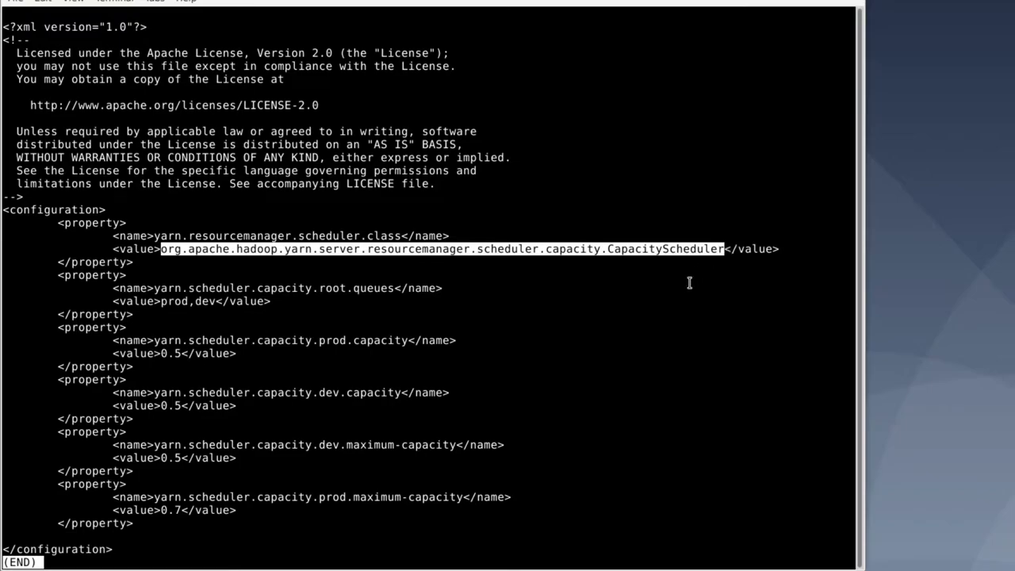
pyautogui.moveTo(251, 294)
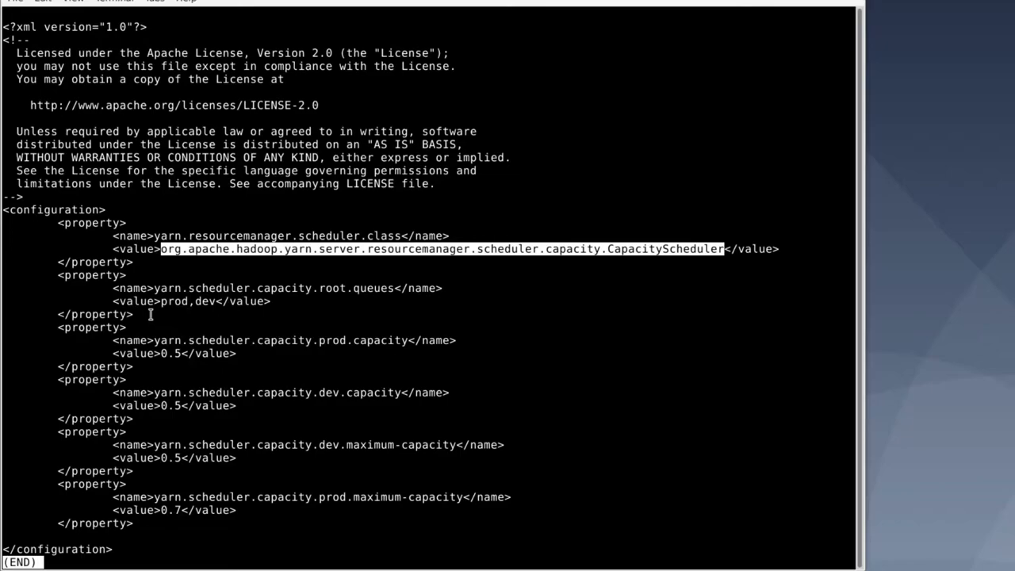
pyautogui.moveTo(230, 288)
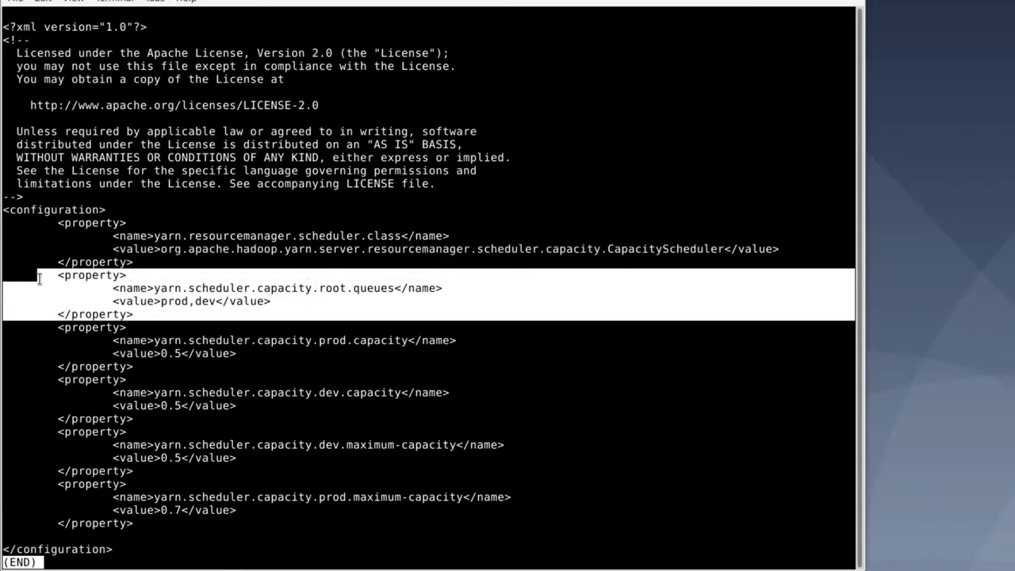
pyautogui.moveTo(90, 286)
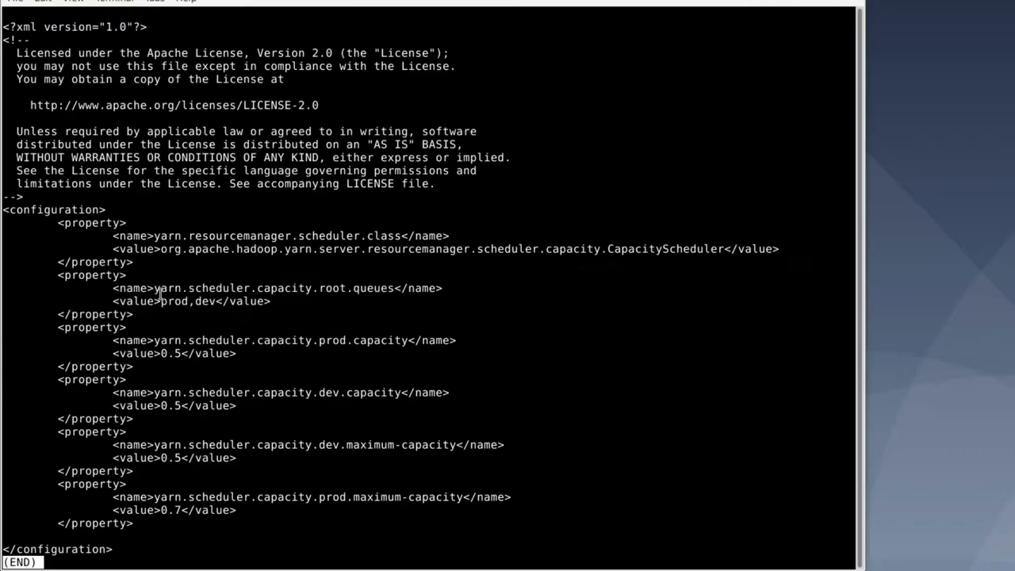
pyautogui.doubleClick(191, 300)
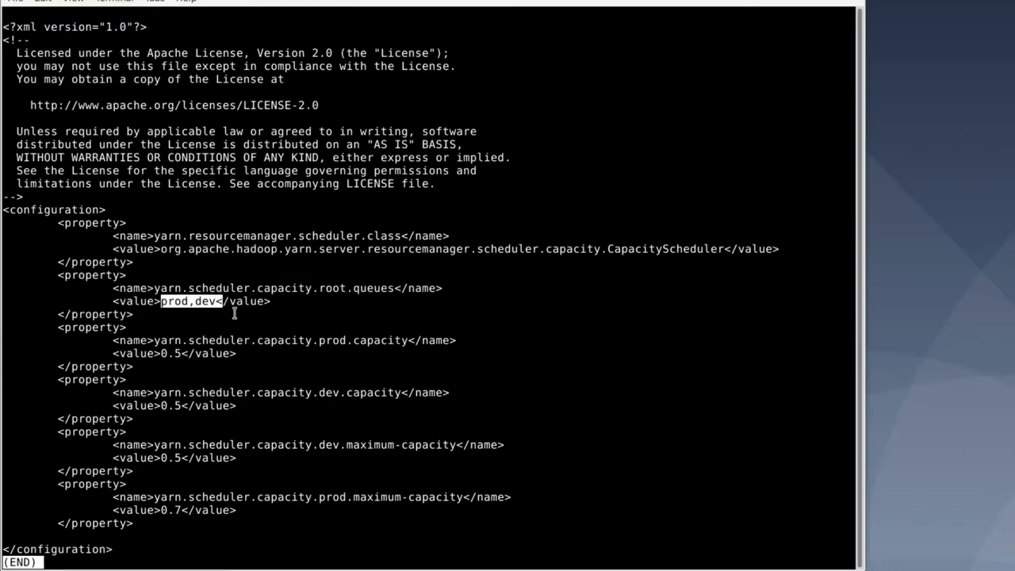
pyautogui.moveTo(314, 317)
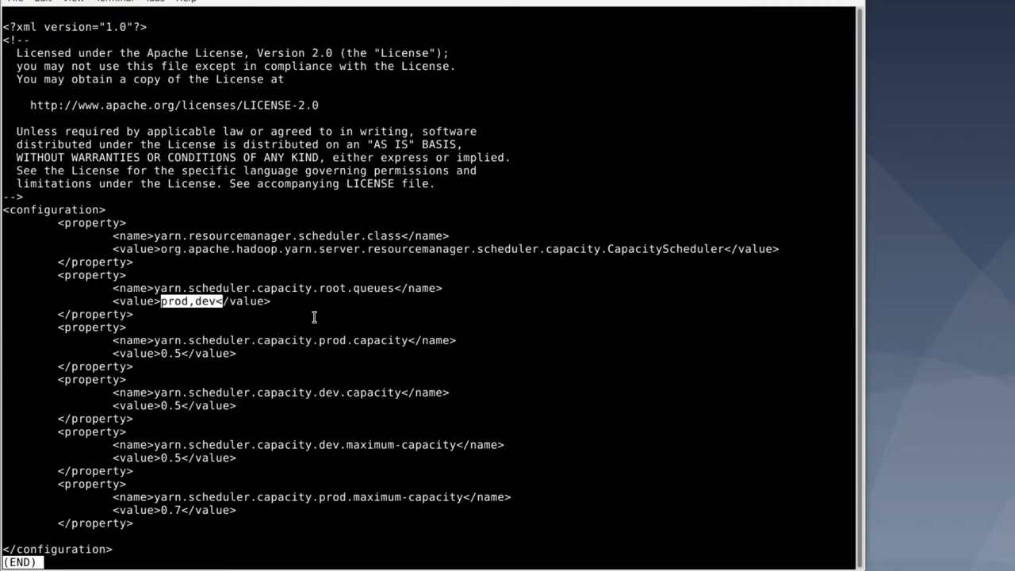
pyautogui.moveTo(214, 312)
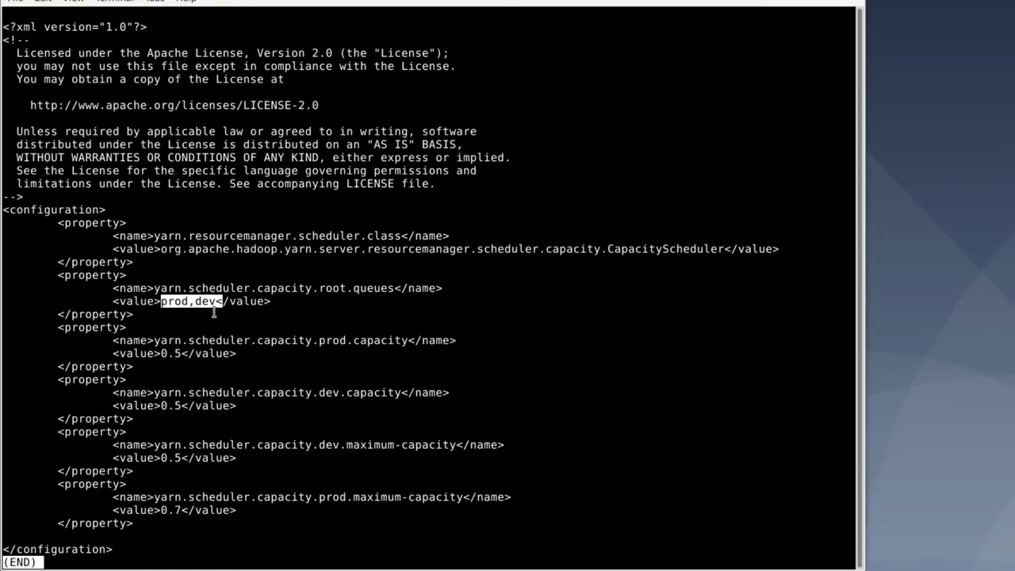
pyautogui.moveTo(158, 317)
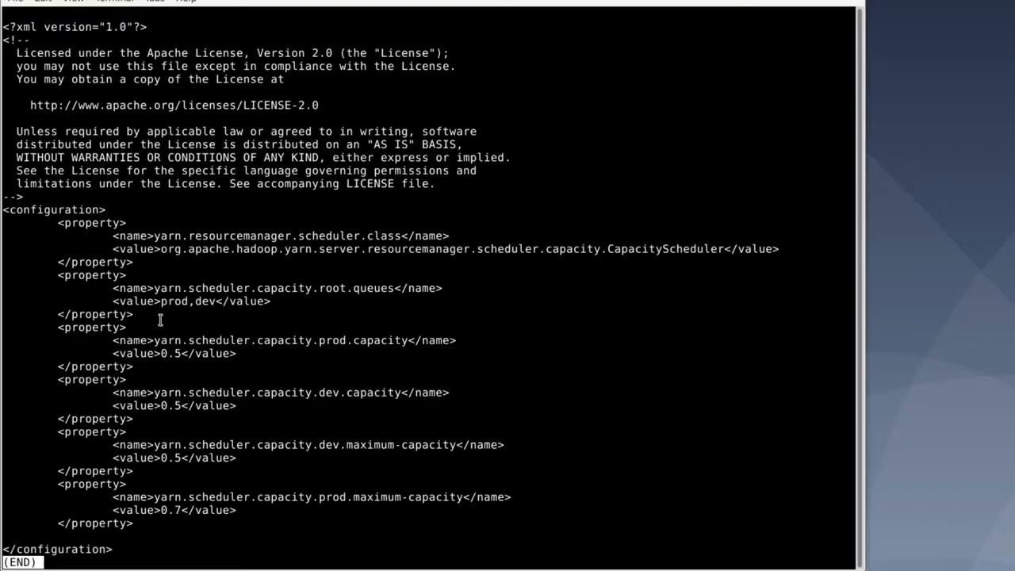
pyautogui.moveTo(180, 343)
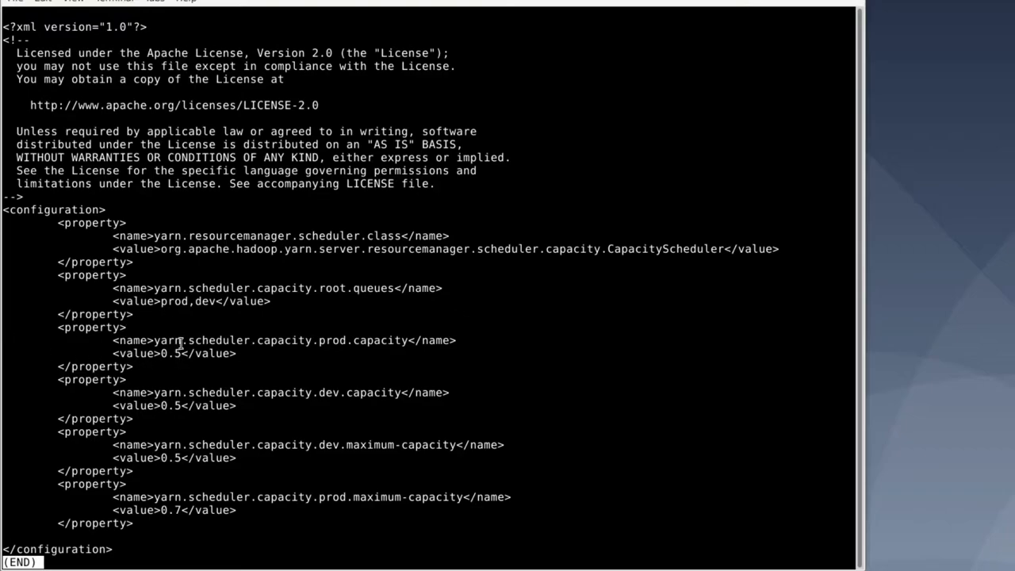
pyautogui.moveTo(309, 340)
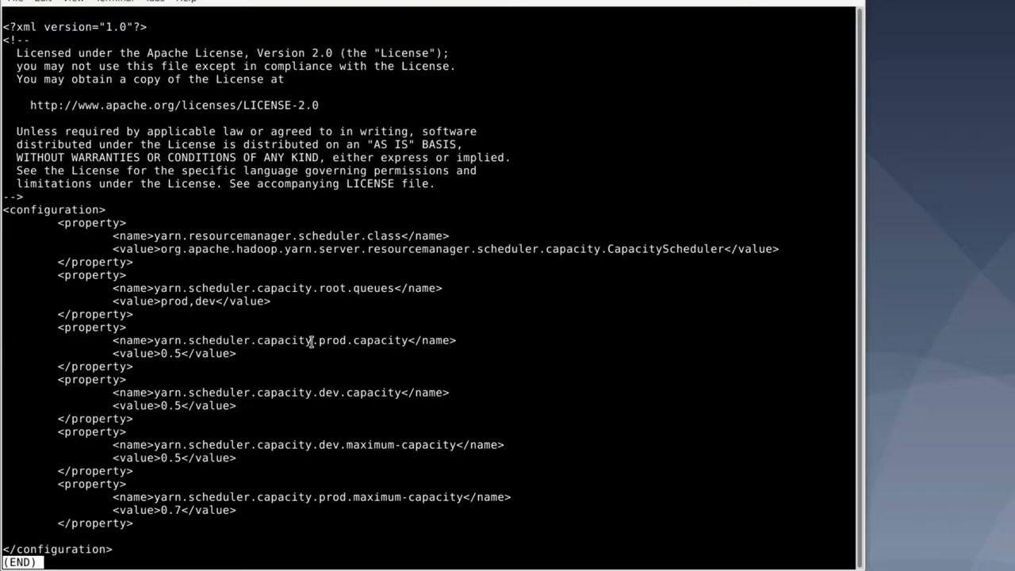
pyautogui.moveTo(327, 344)
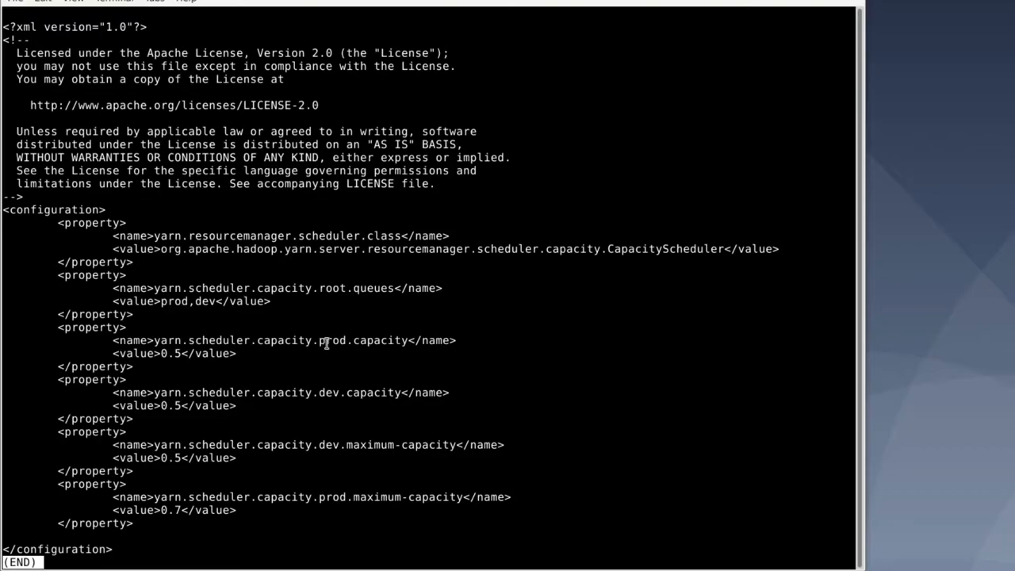
pyautogui.moveTo(294, 351)
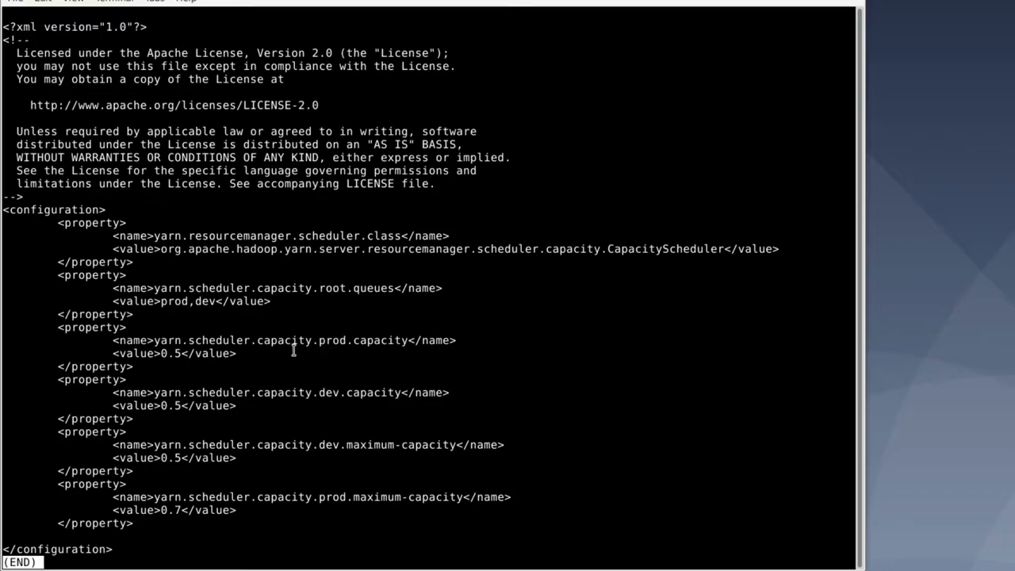
pyautogui.moveTo(173, 365)
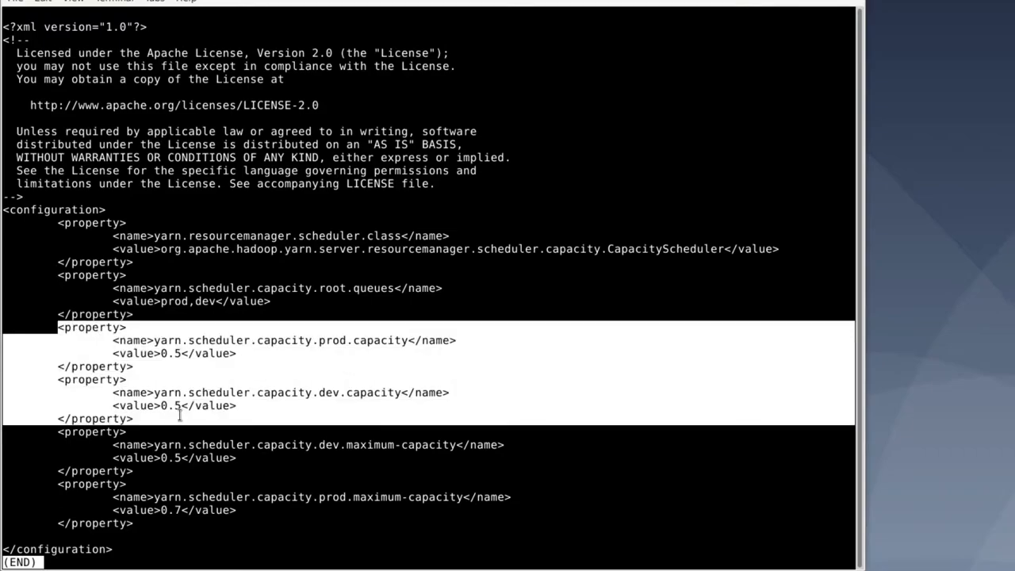
pyautogui.moveTo(230, 385)
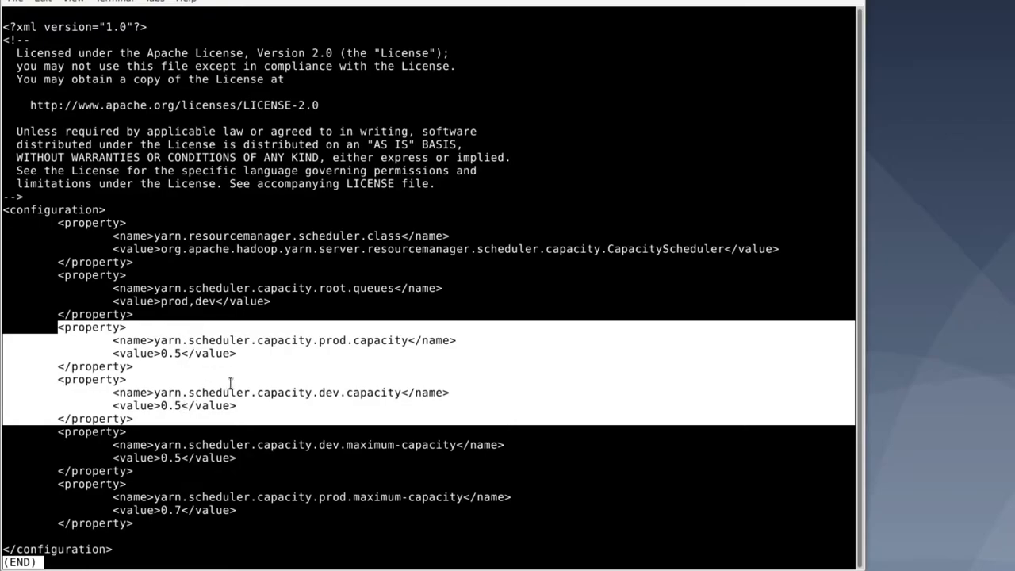
pyautogui.moveTo(278, 305)
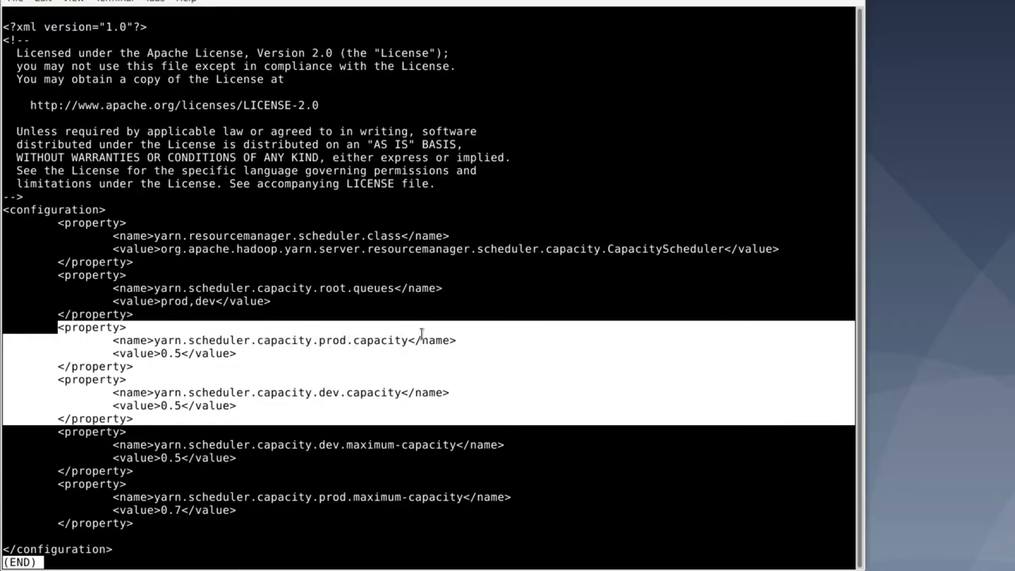
pyautogui.moveTo(186, 406)
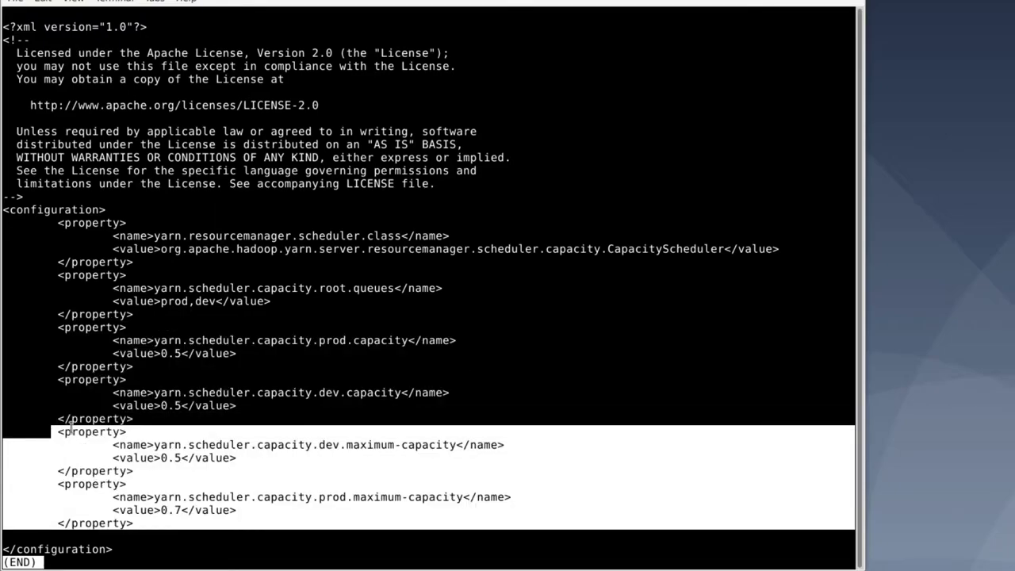
pyautogui.moveTo(80, 396)
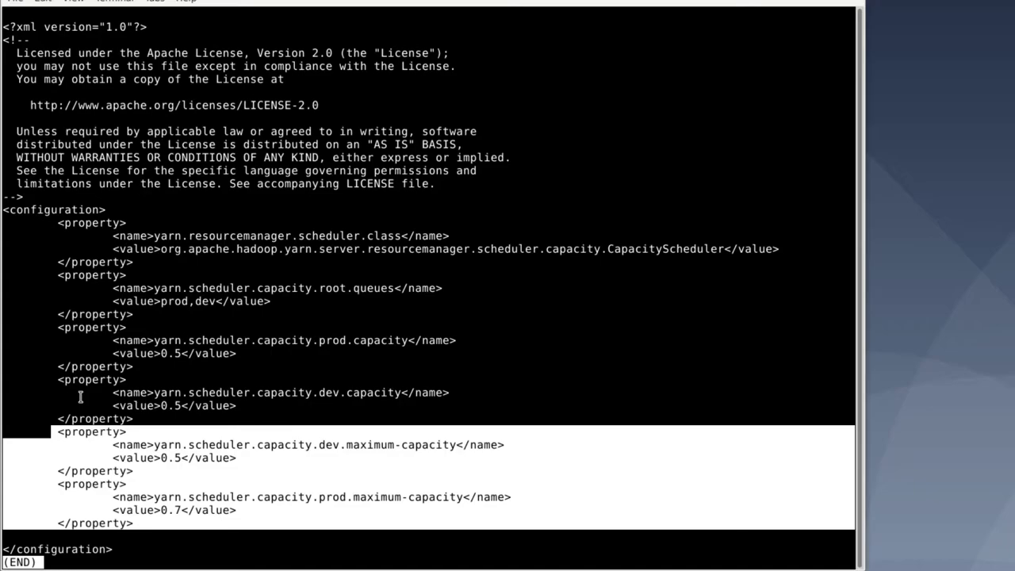
pyautogui.moveTo(104, 428)
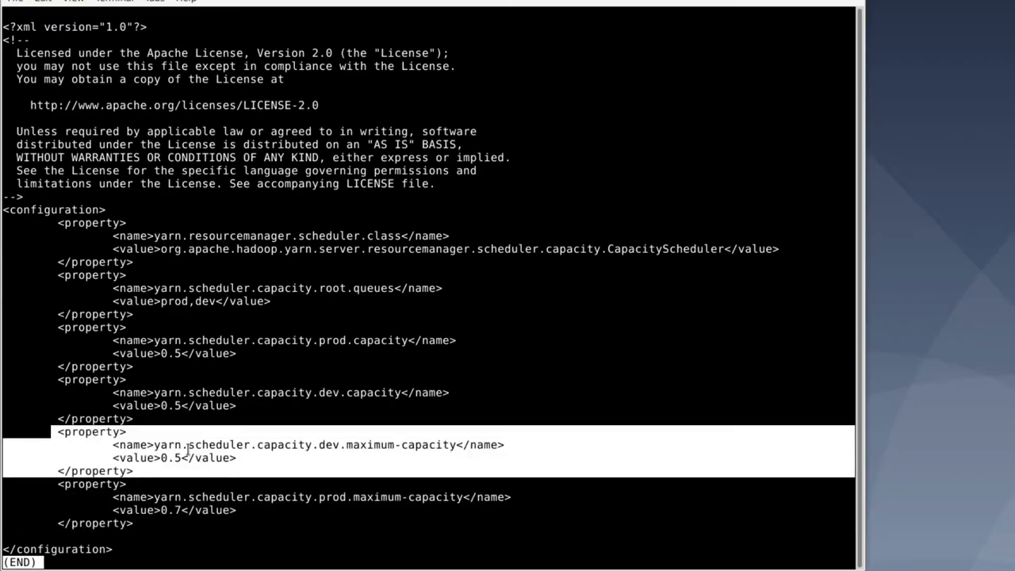
pyautogui.moveTo(313, 446)
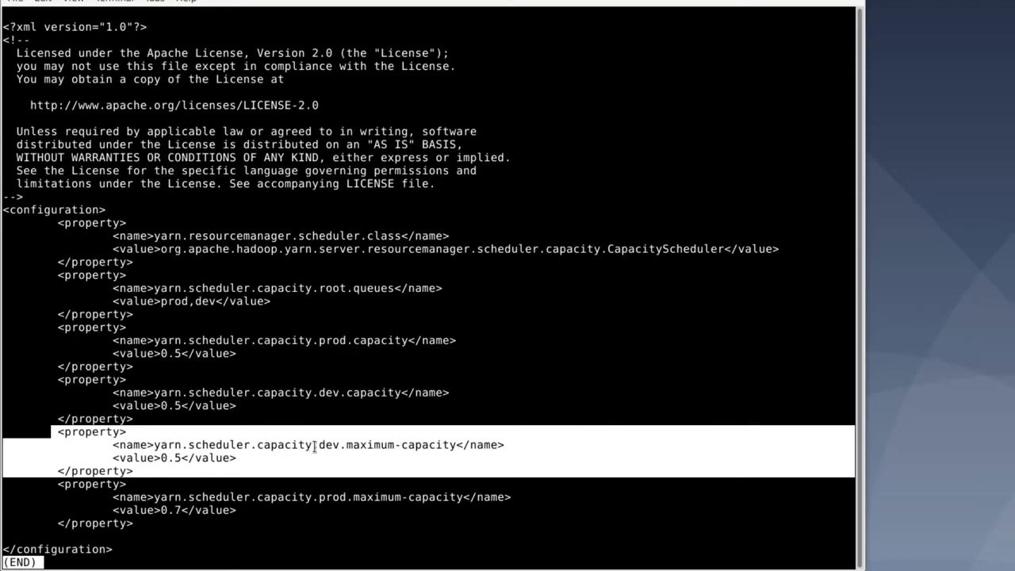
pyautogui.moveTo(279, 458)
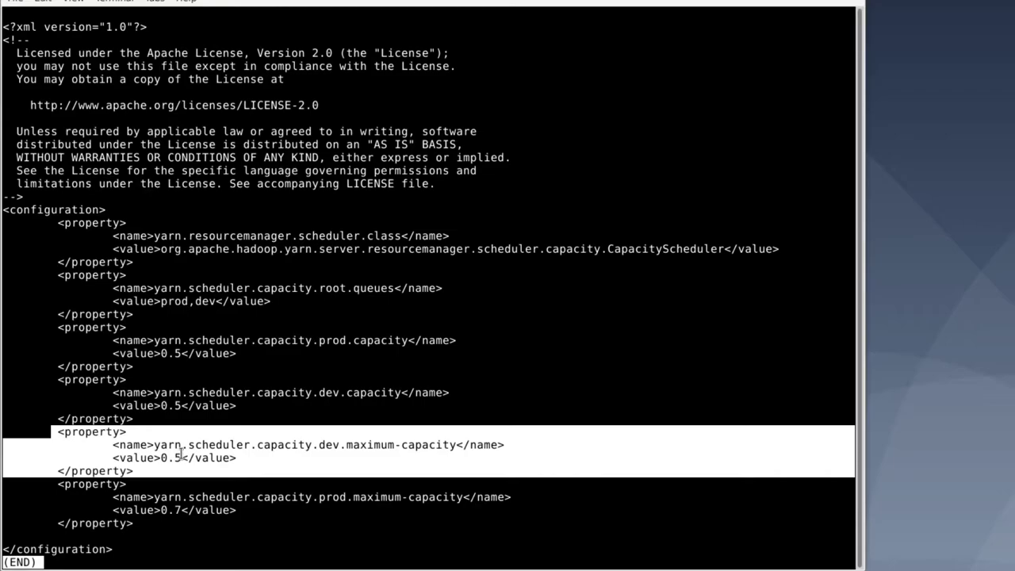
pyautogui.moveTo(187, 471)
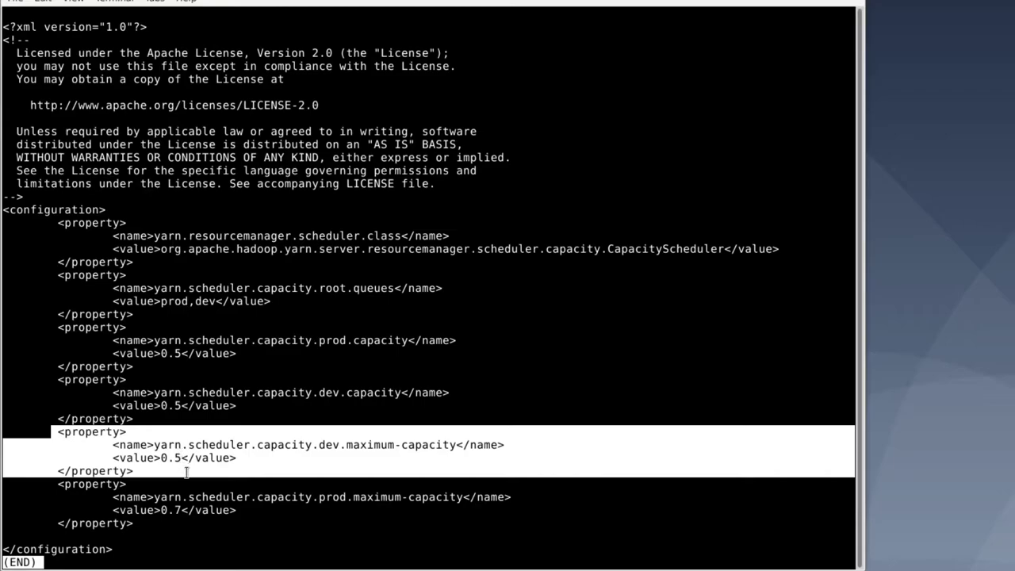
pyautogui.moveTo(188, 476)
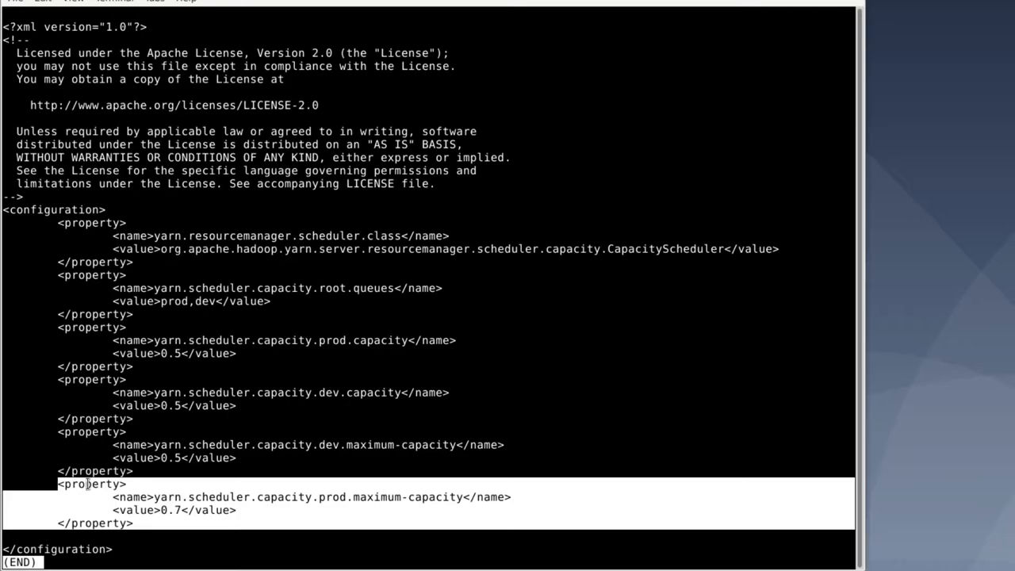
pyautogui.moveTo(222, 478)
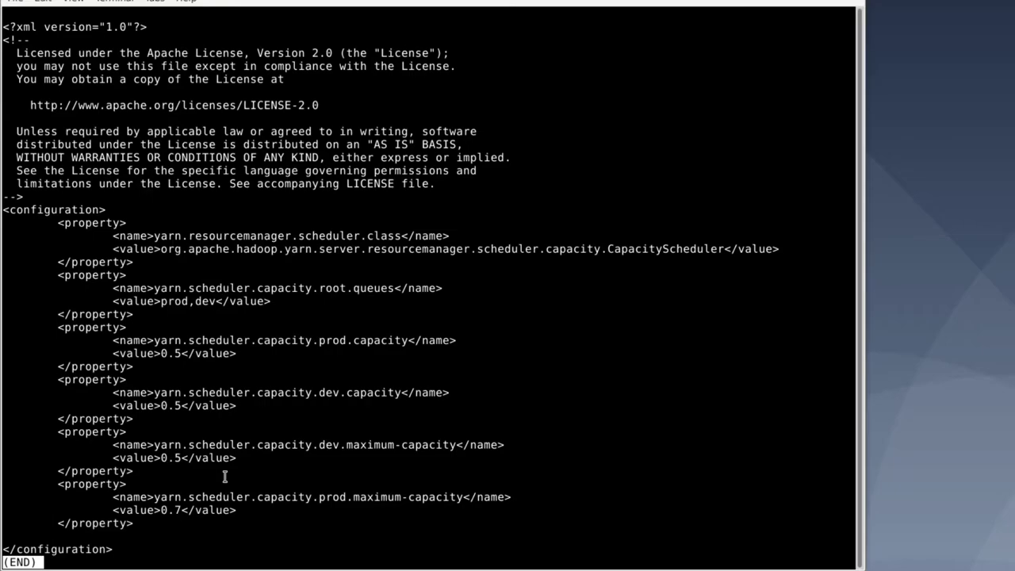
# Step: Quit the yarn-site.xml pager and page capacity-scheduler.xml through less
pyautogui.press('q')
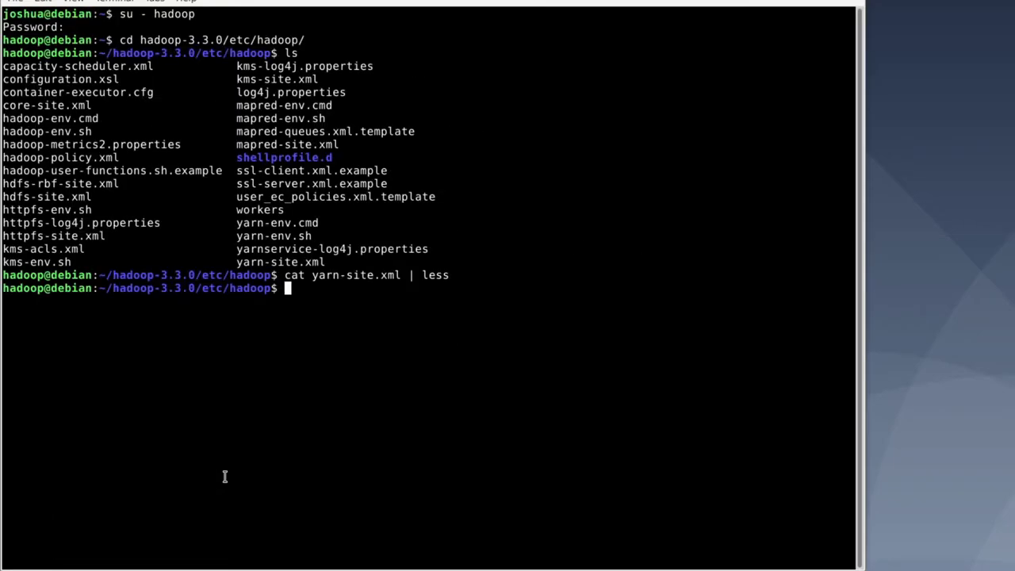
pyautogui.moveTo(71, 95)
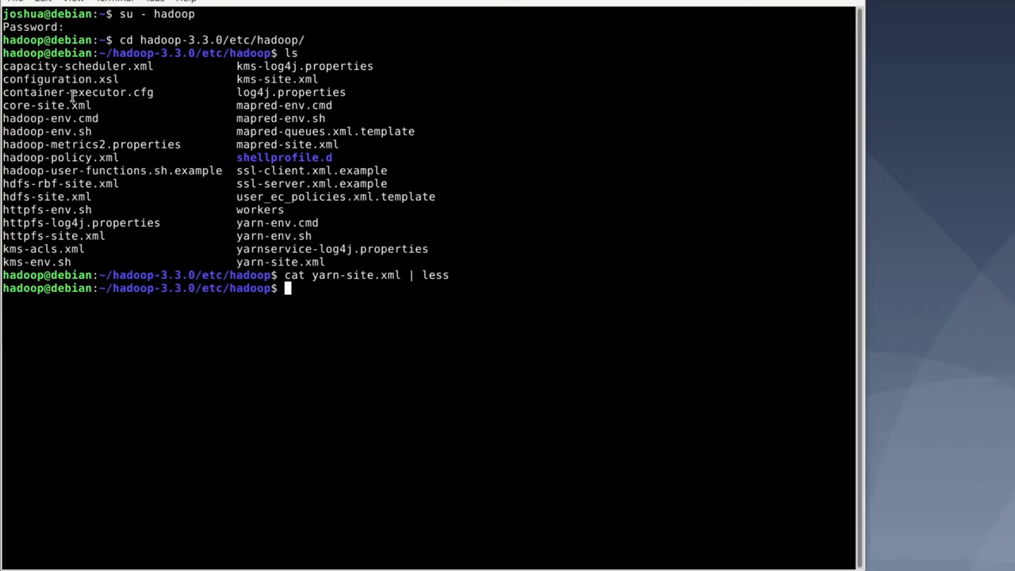
pyautogui.moveTo(401, 425)
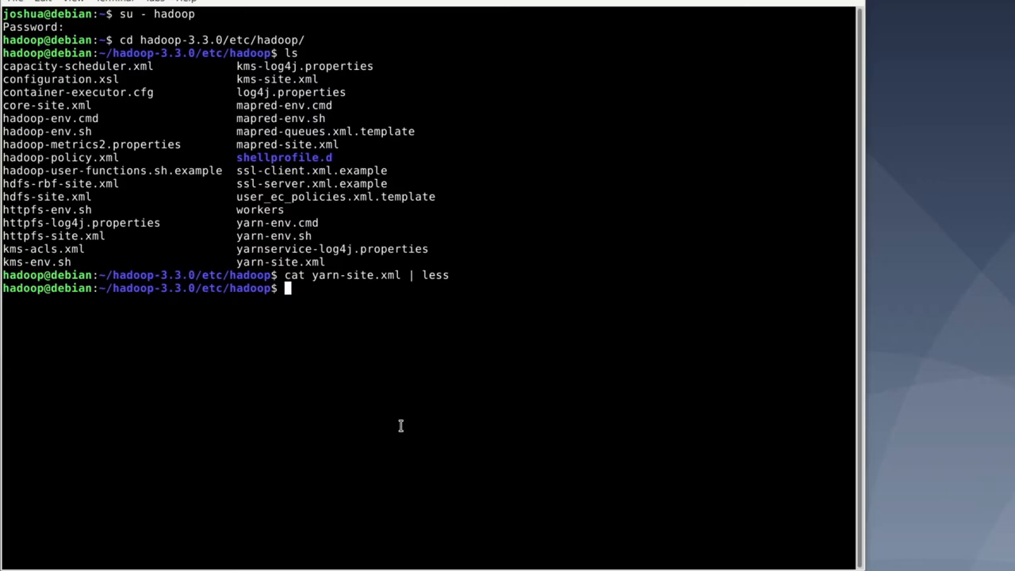
pyautogui.write('cat capacity-scheduler.xml')
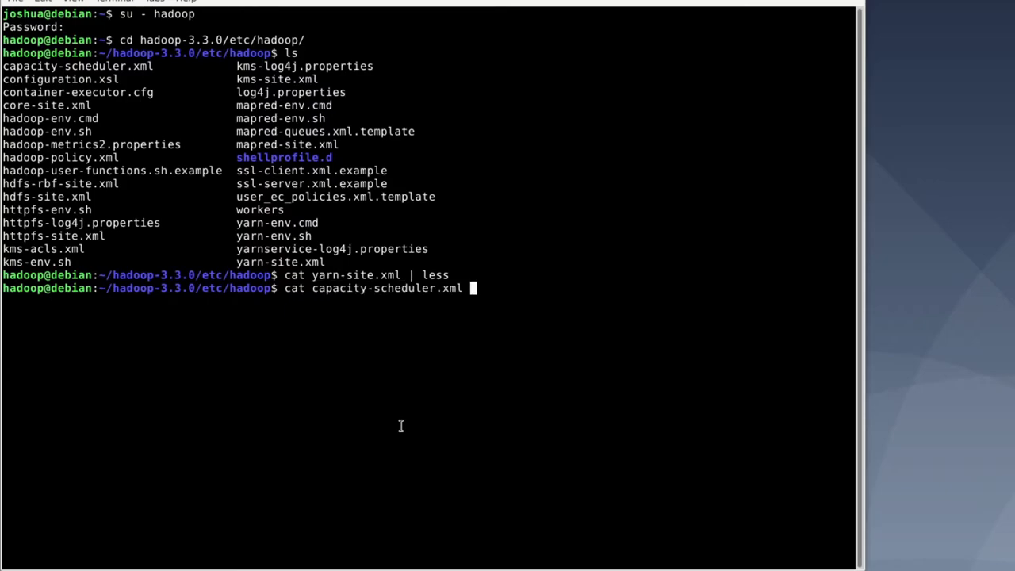
pyautogui.write('| le')
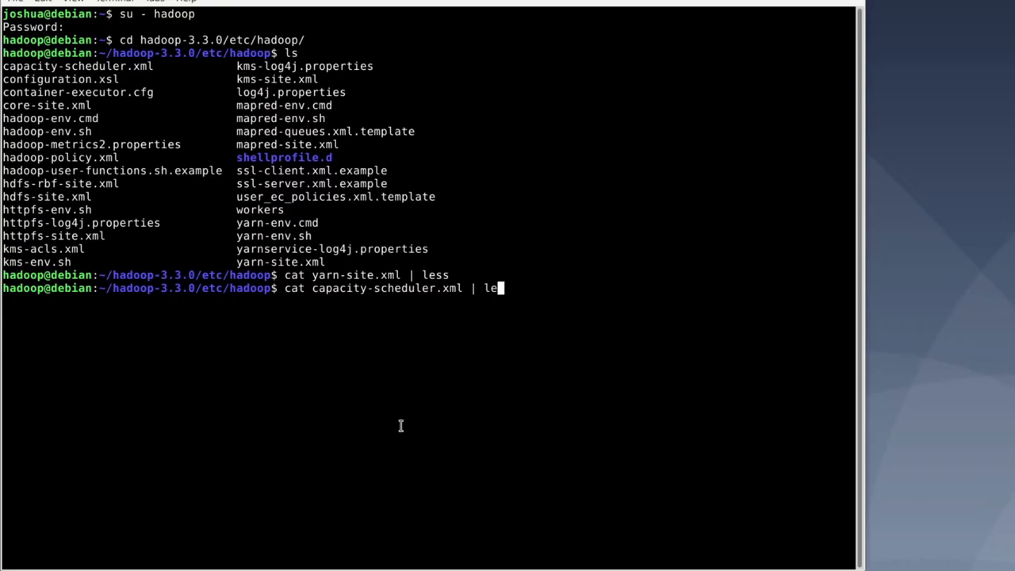
pyautogui.press('Return')
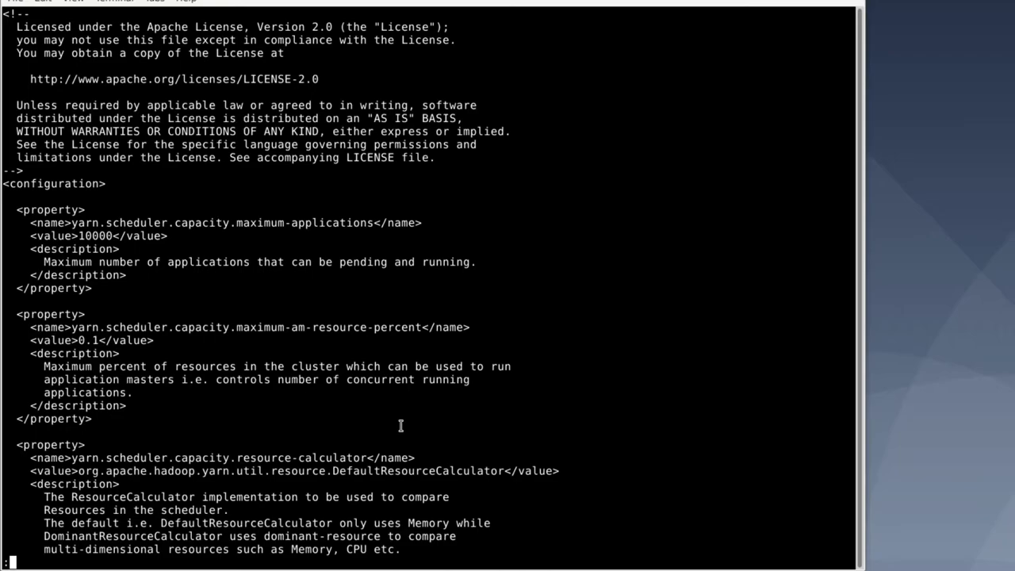
pyautogui.moveTo(290, 269)
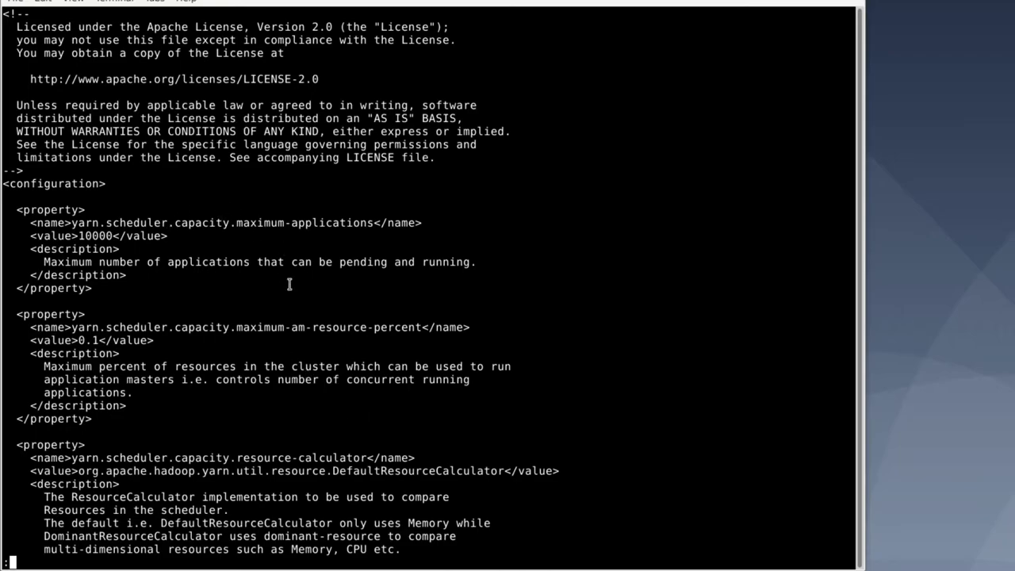
# Step: Scroll to root.queues prod,dev with 50/50 capacities and highlight the property name
pyautogui.scroll(-3)
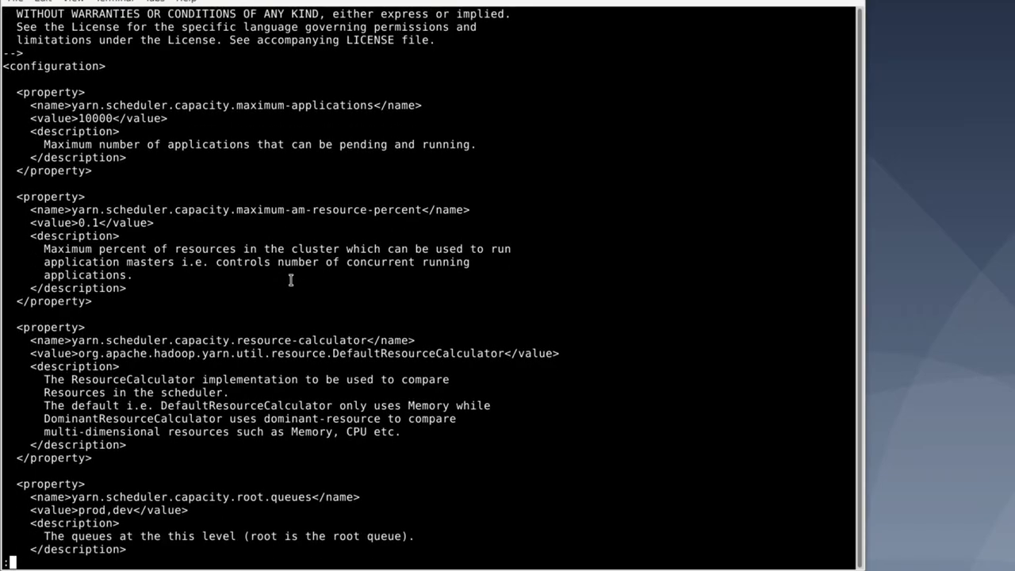
pyautogui.scroll(-3)
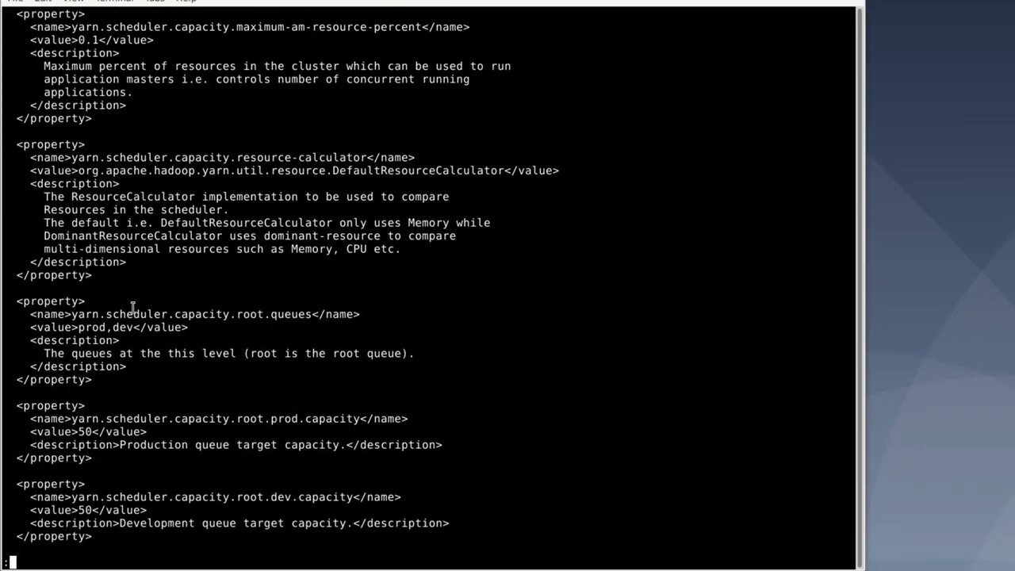
pyautogui.doubleClick(115, 313)
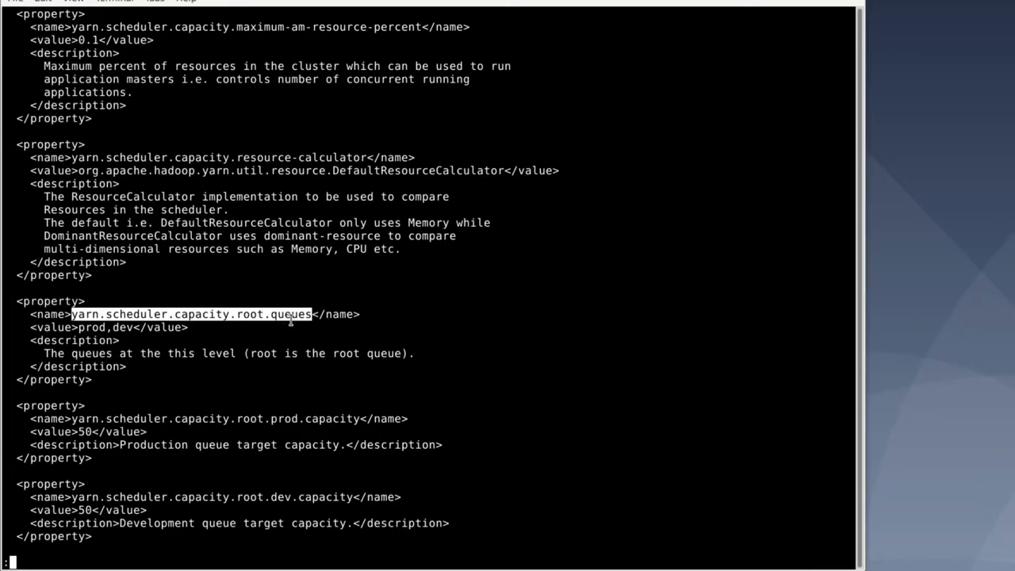
pyautogui.moveTo(311, 326)
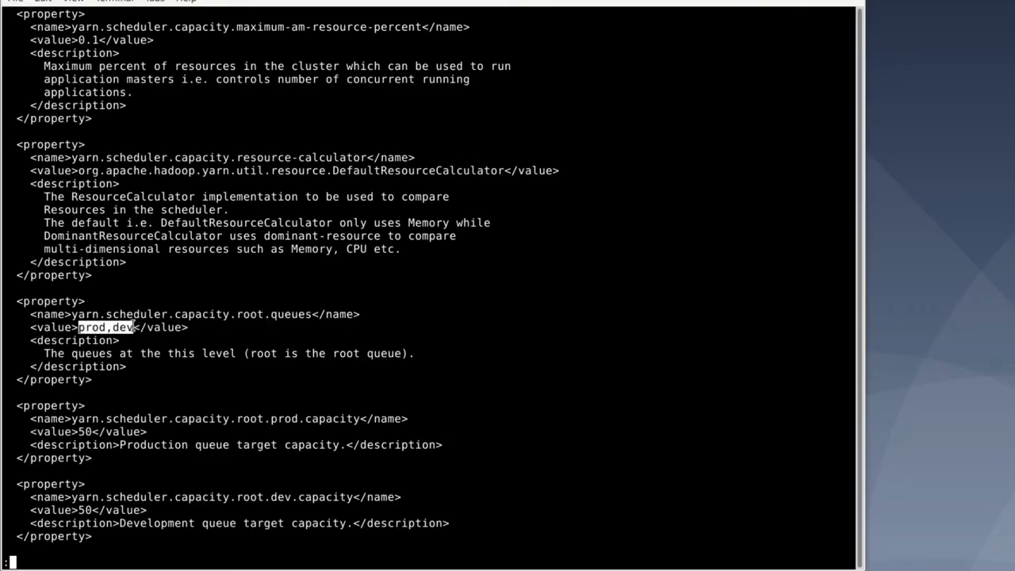
pyautogui.moveTo(173, 346)
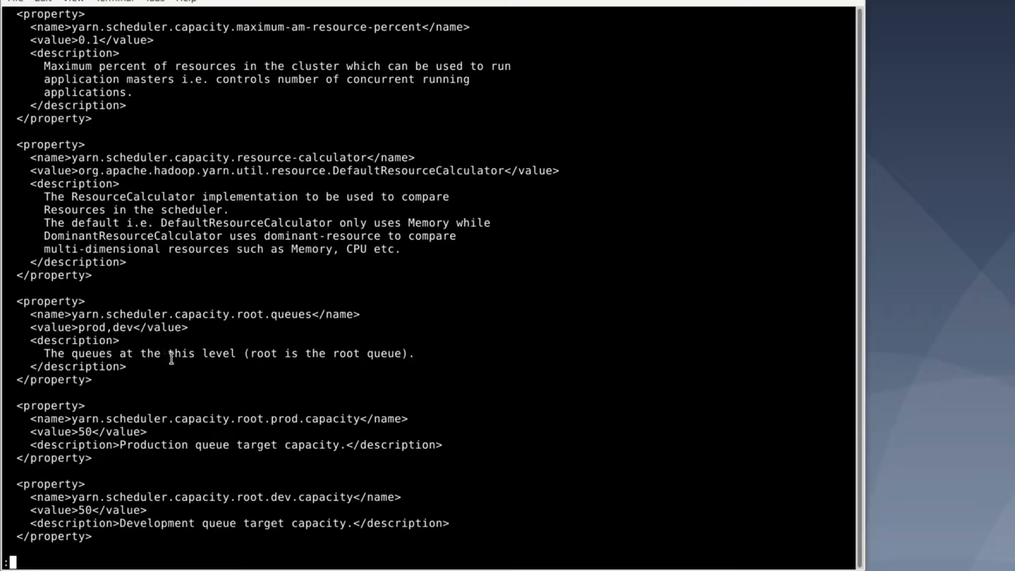
pyautogui.scroll(-3)
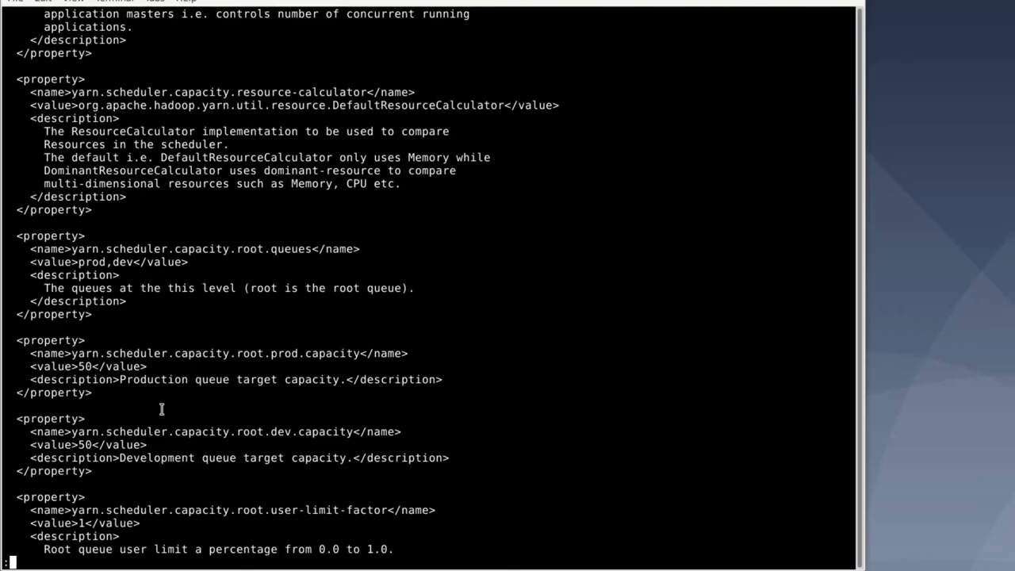
pyautogui.moveTo(174, 379)
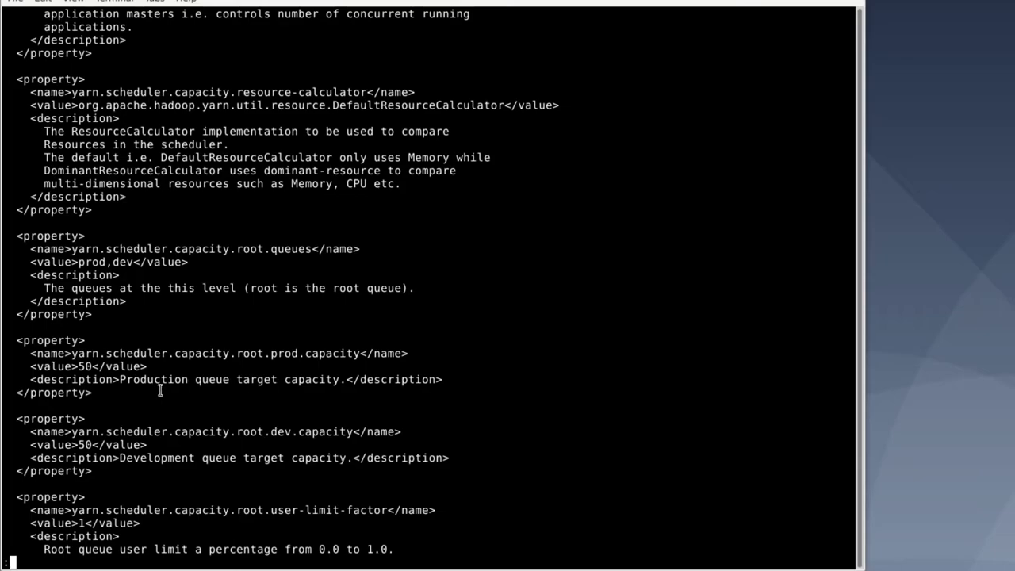
pyautogui.moveTo(161, 395)
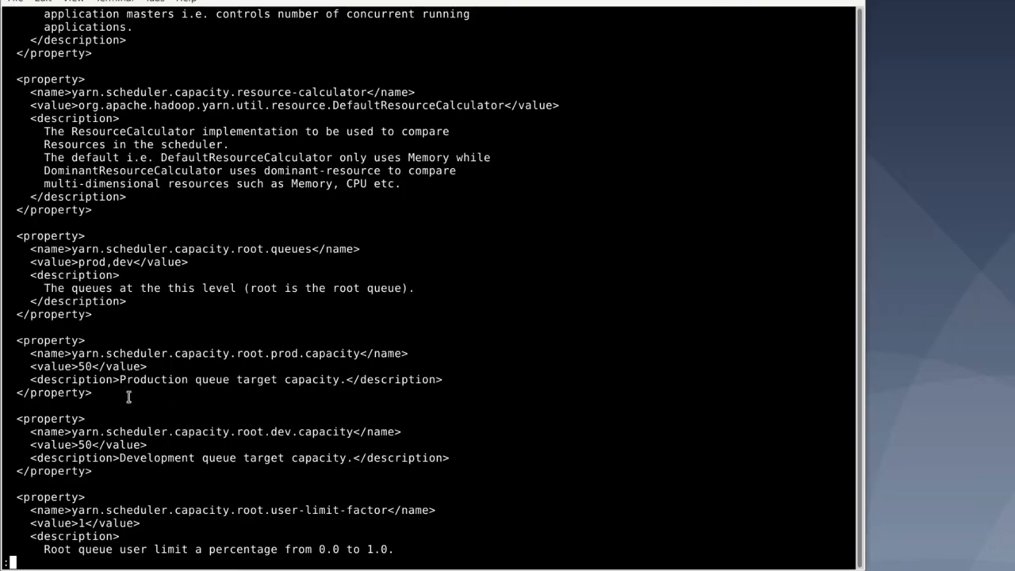
pyautogui.moveTo(104, 479)
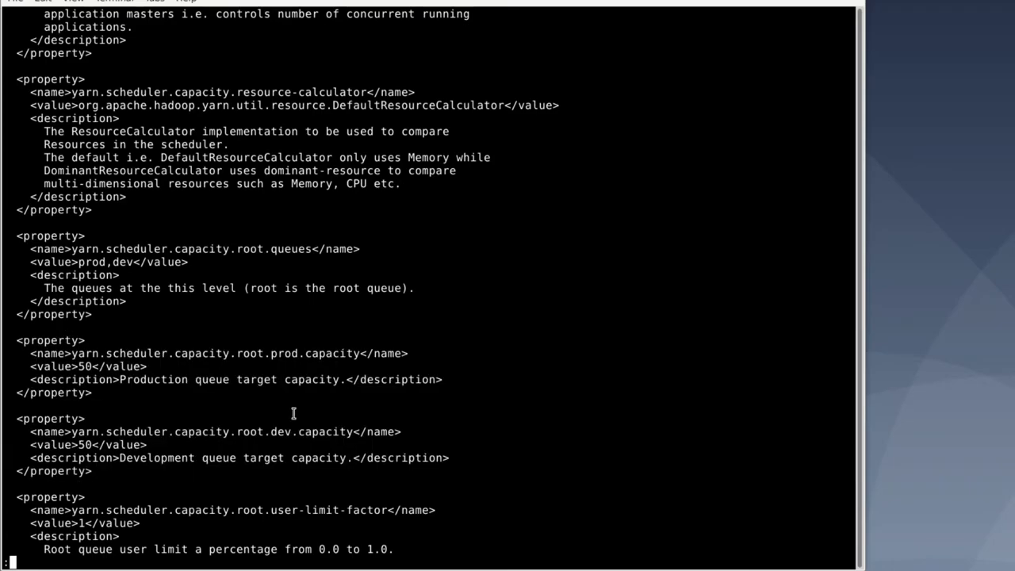
pyautogui.moveTo(295, 429)
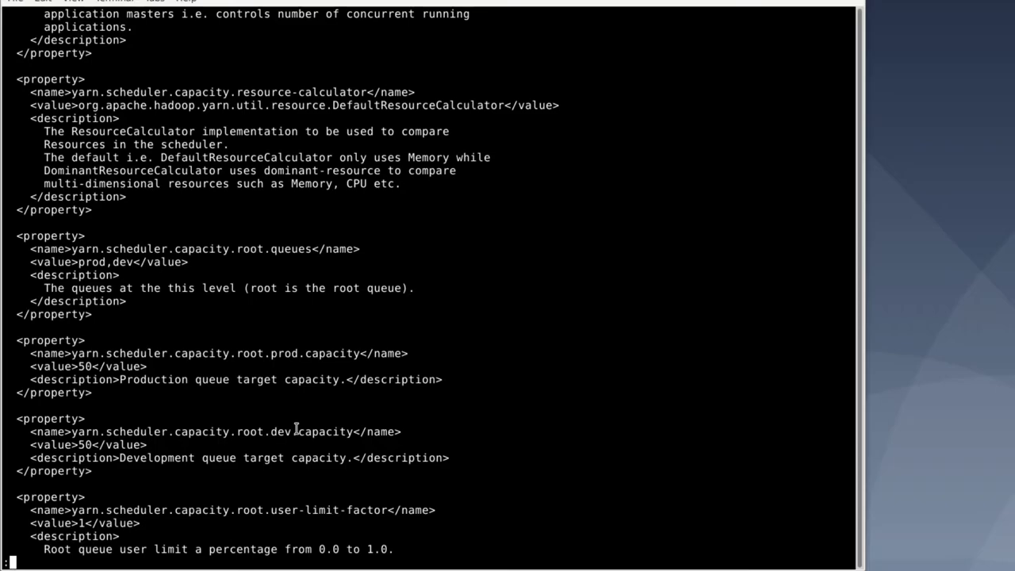
# Step: Scroll to the maximum-capacity properties: prod at 70, dev at 50
pyautogui.scroll(-3)
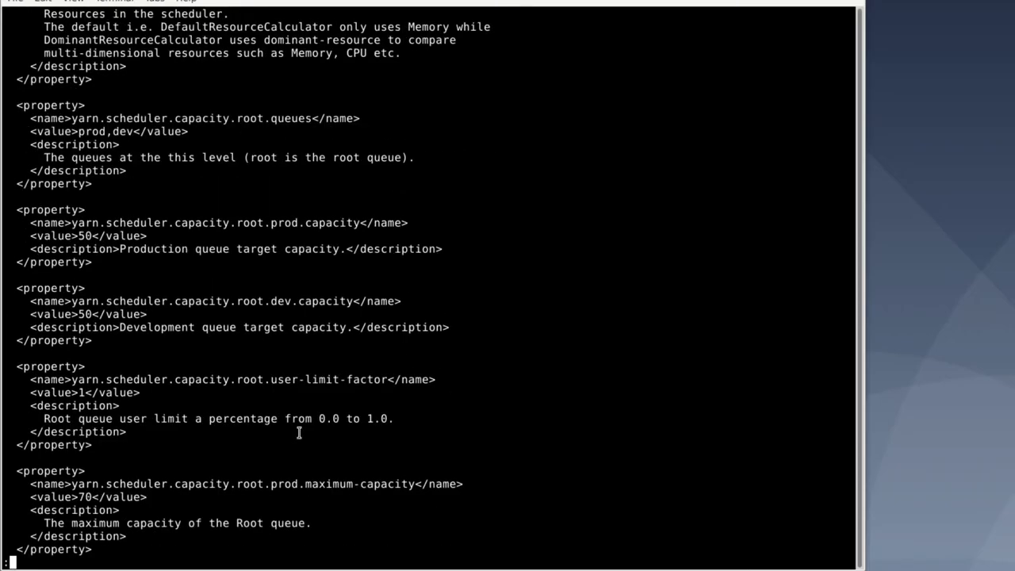
pyautogui.moveTo(234, 452)
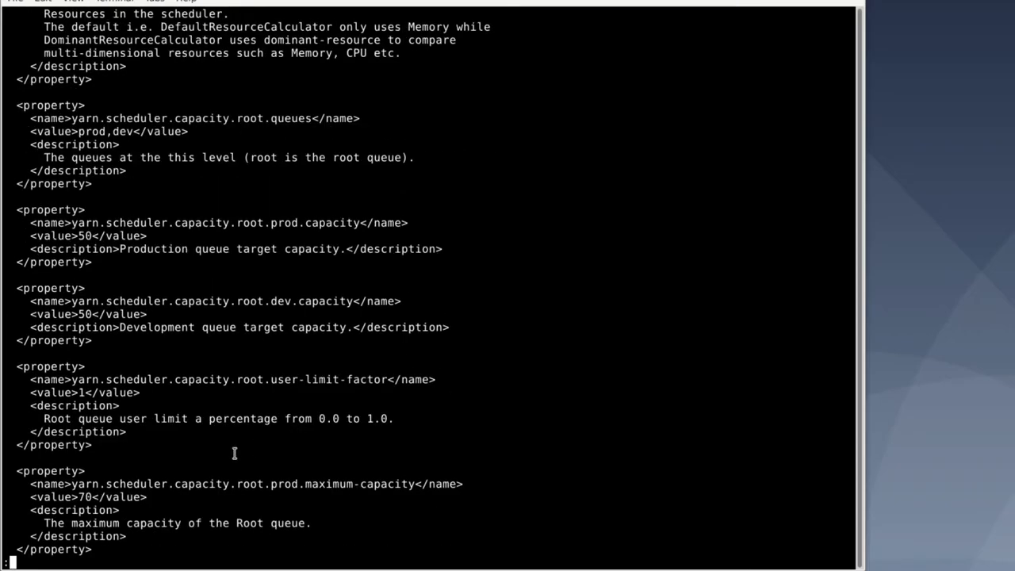
pyautogui.scroll(-3)
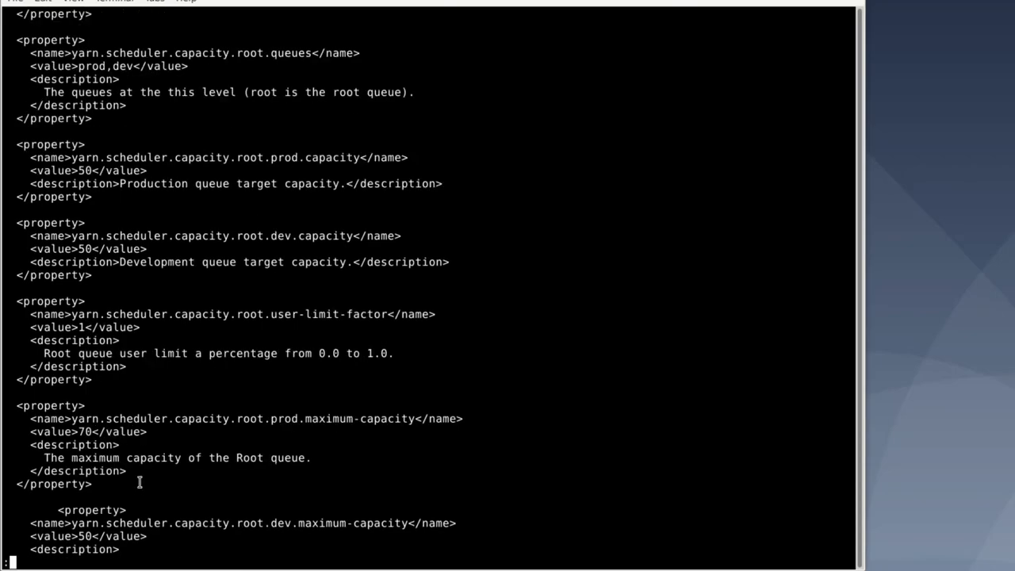
pyautogui.scroll(-3)
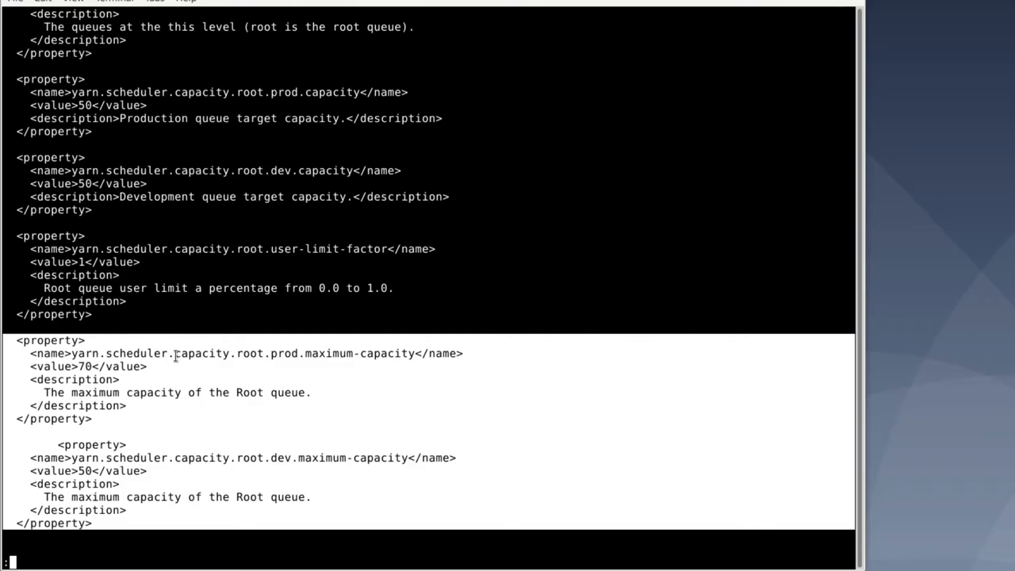
pyautogui.moveTo(99, 367)
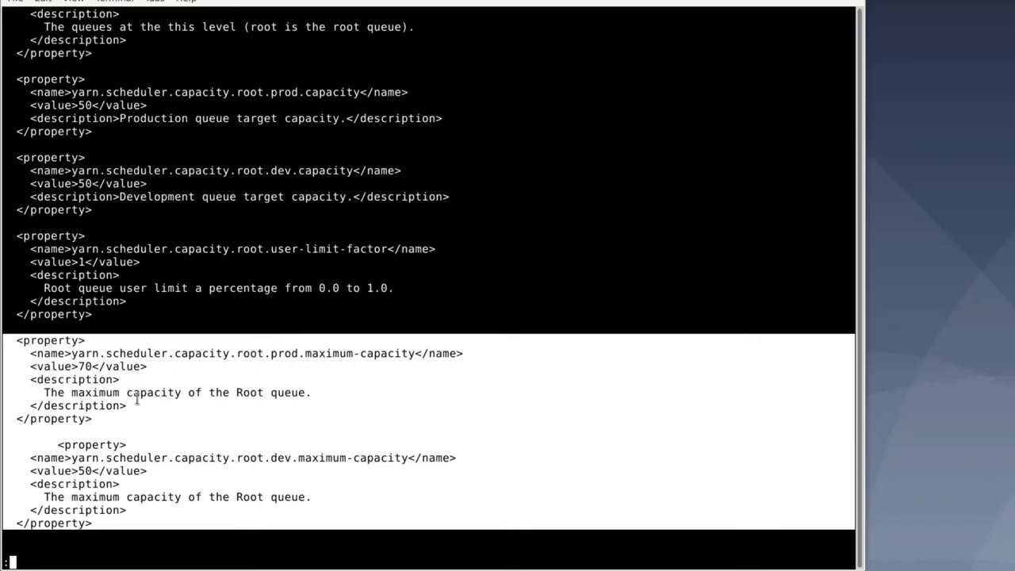
pyautogui.moveTo(272, 449)
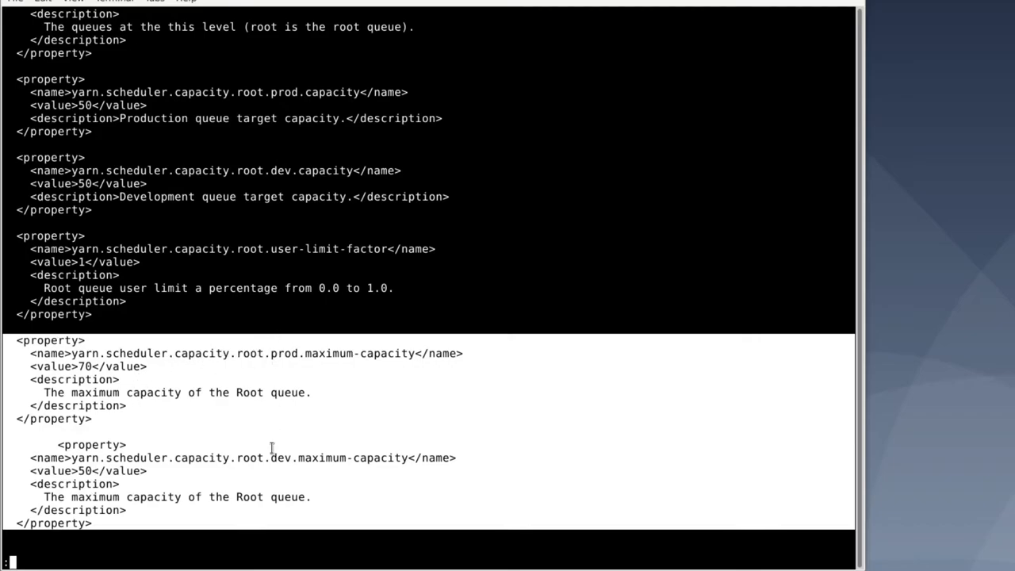
pyautogui.moveTo(337, 349)
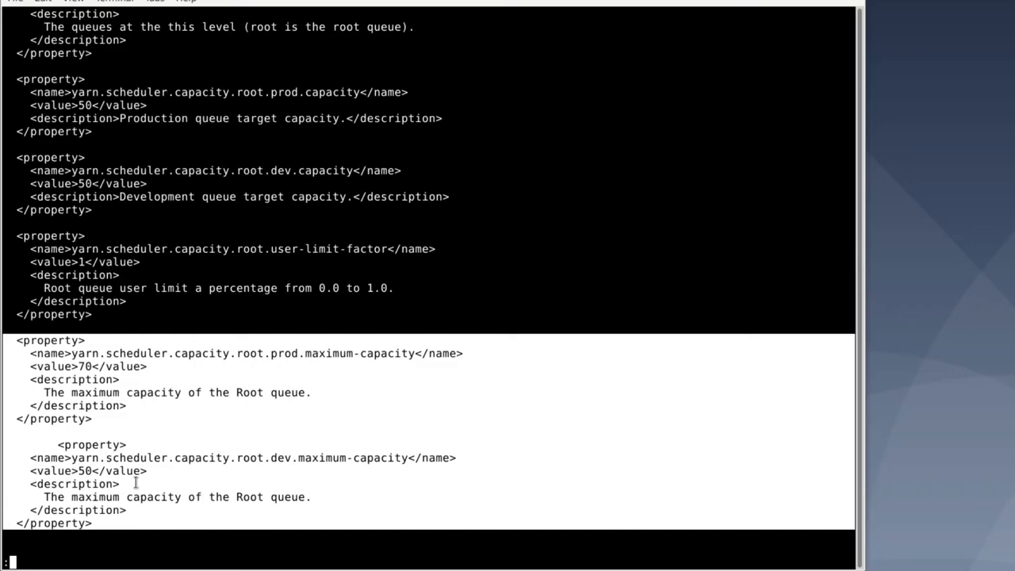
pyautogui.moveTo(165, 442)
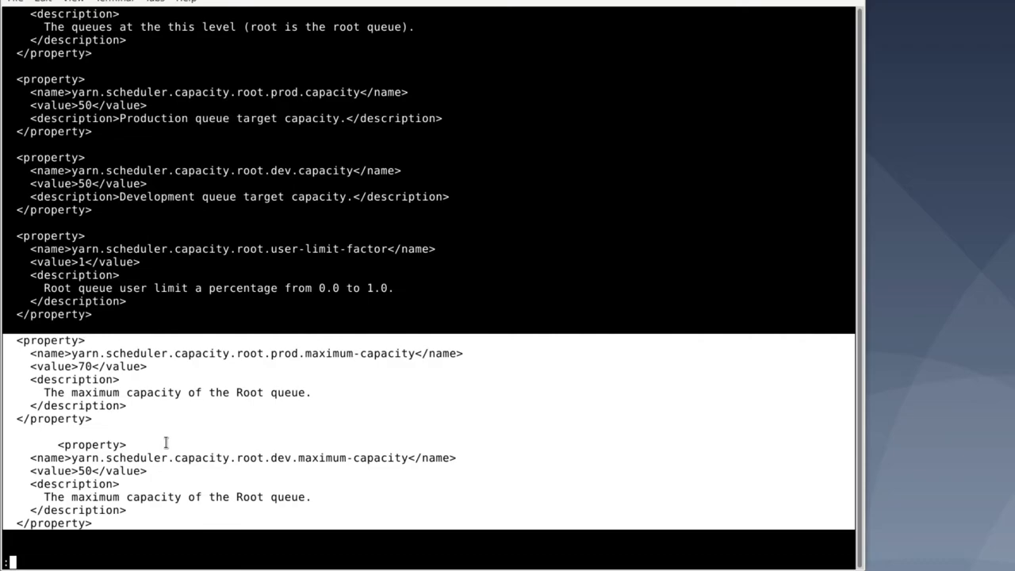
# Step: Scroll to yarn.scheduler.capacity.root.state set to RUNNING and highlight it
pyautogui.scroll(-3)
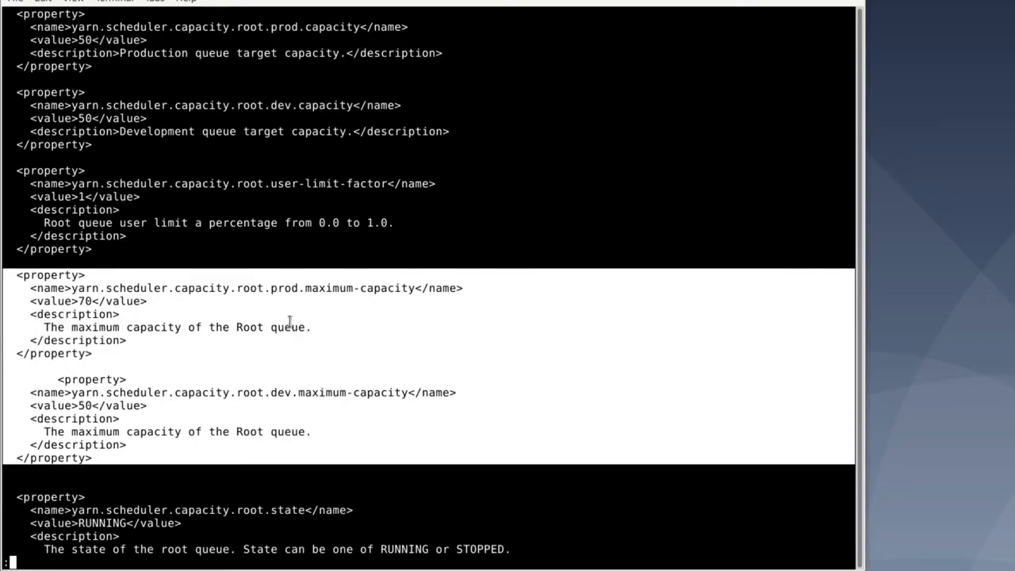
pyautogui.moveTo(276, 337)
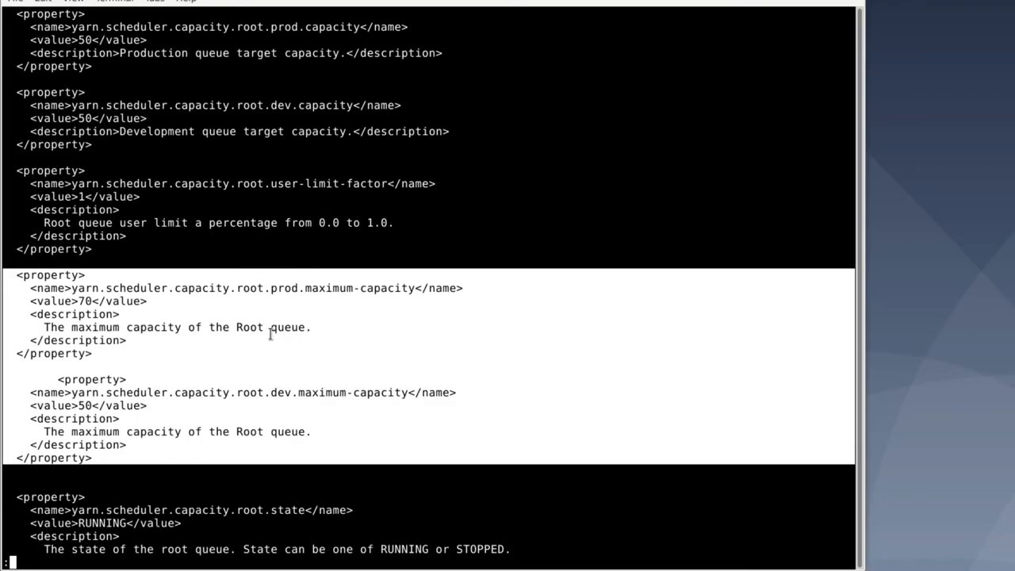
pyautogui.moveTo(68, 523)
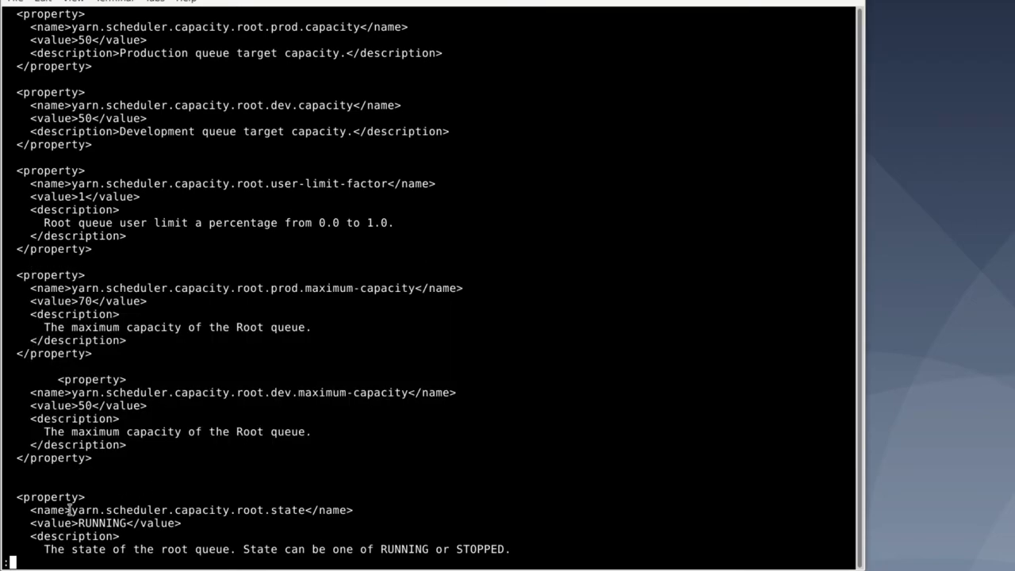
pyautogui.doubleClick(83, 510)
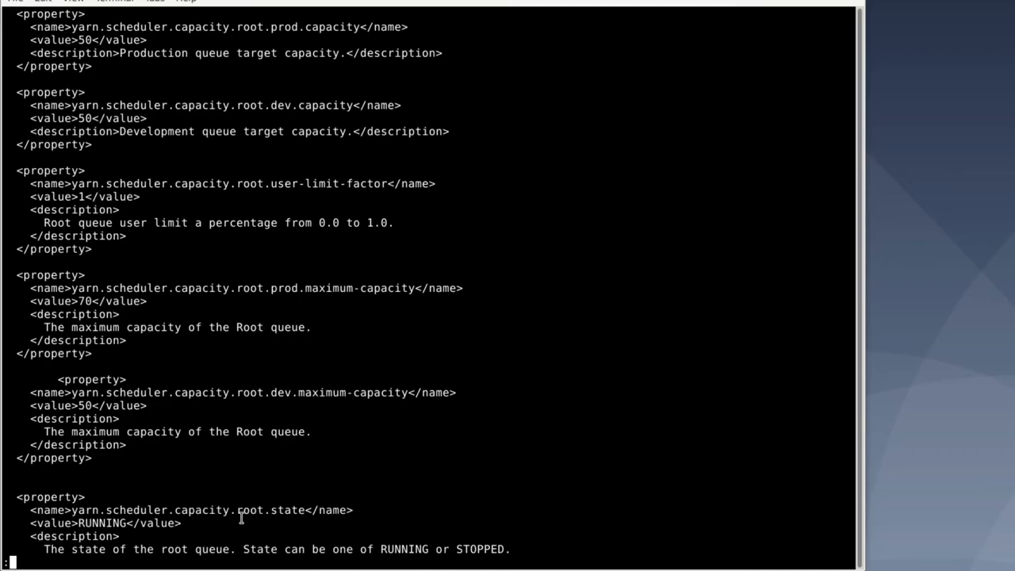
pyautogui.moveTo(264, 431)
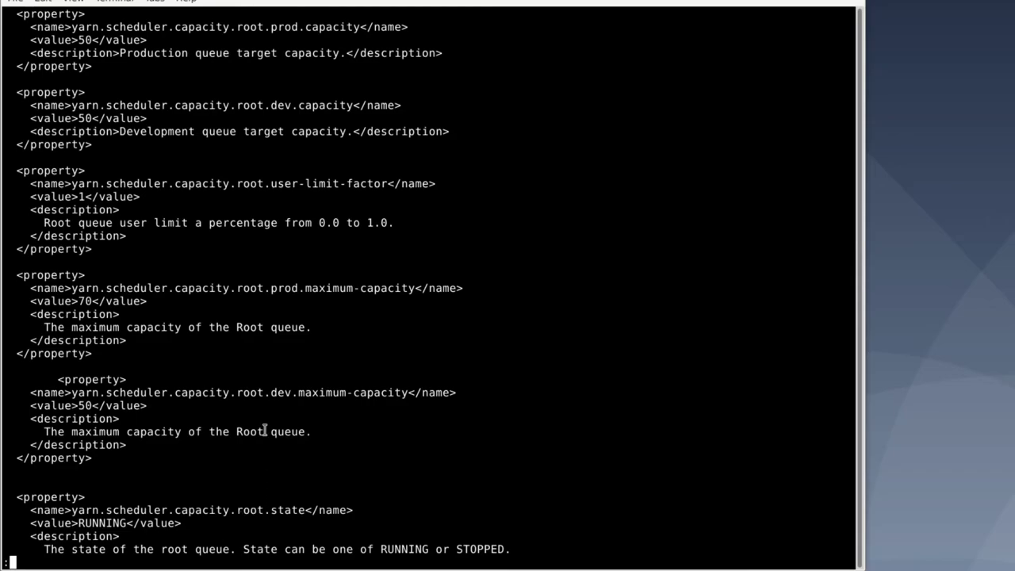
# Step: Scroll through the ACLs, application lifetimes of -1 and node-locality-delay of 40
pyautogui.scroll(-3)
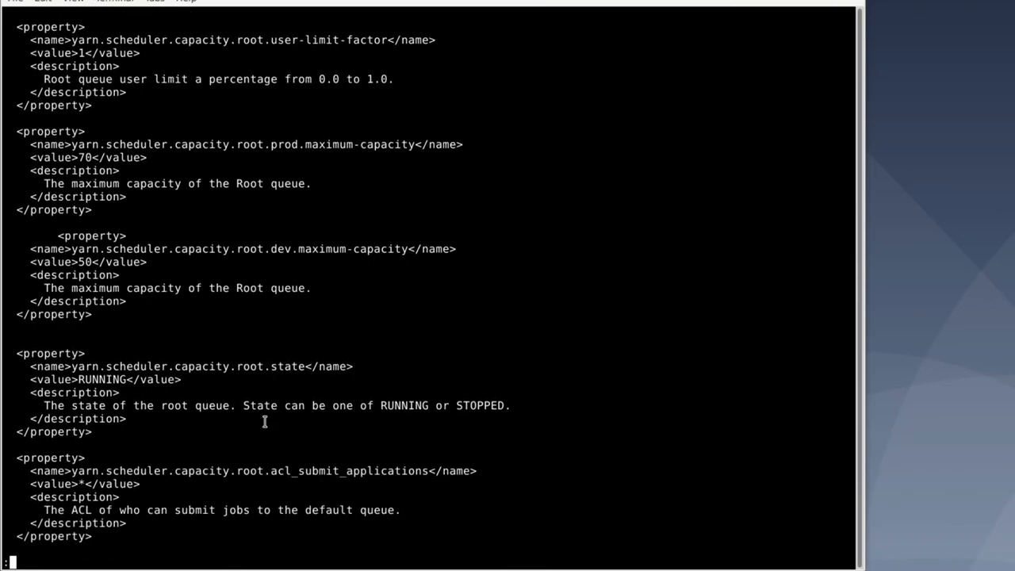
pyautogui.scroll(-3)
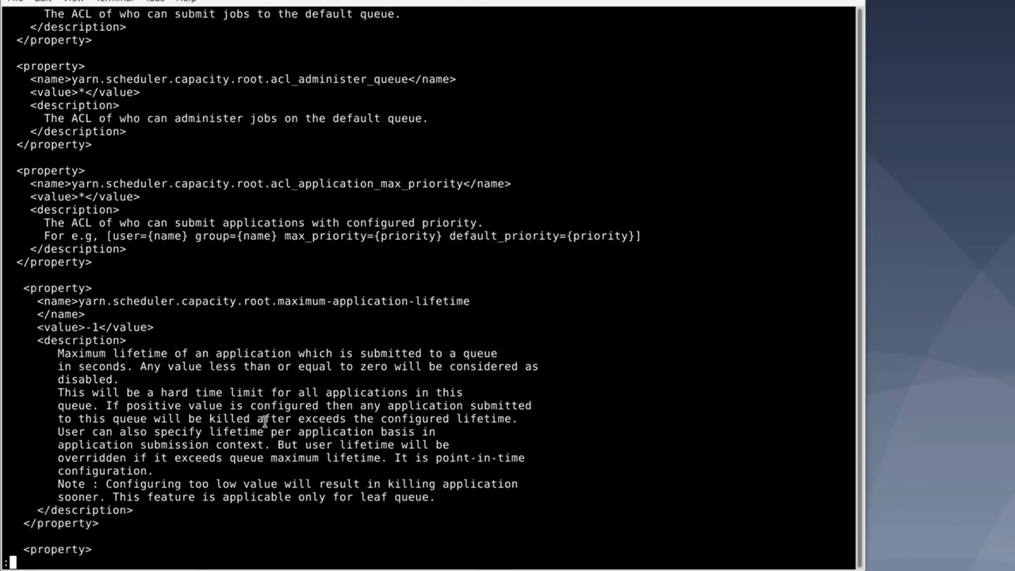
pyautogui.scroll(-3)
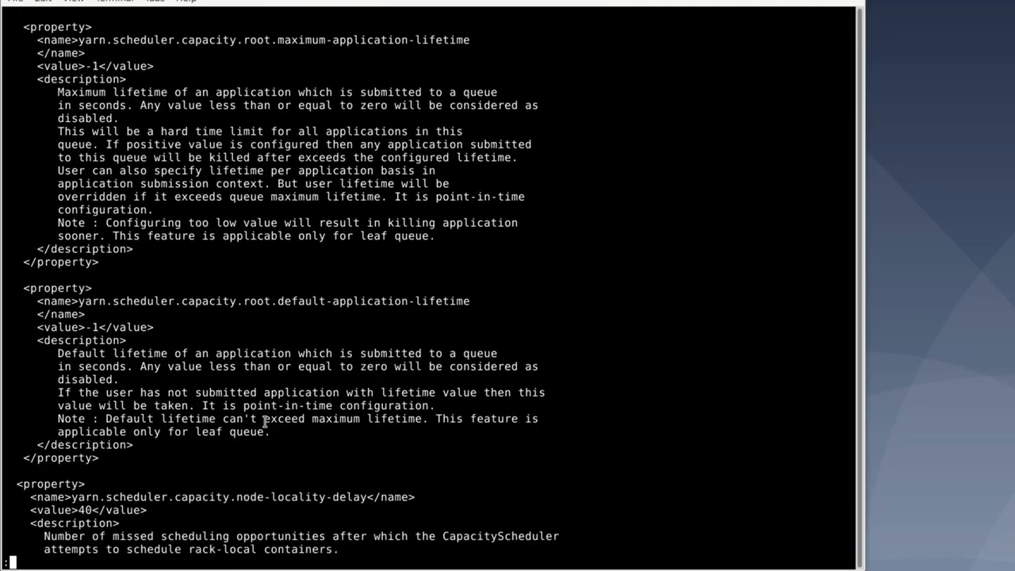
pyautogui.moveTo(83, 293)
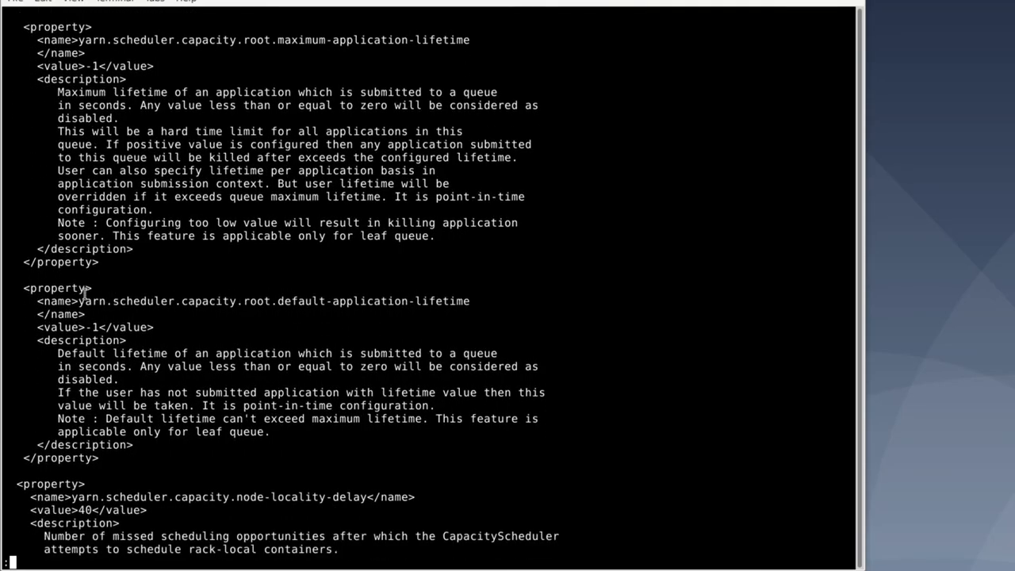
pyautogui.moveTo(214, 295)
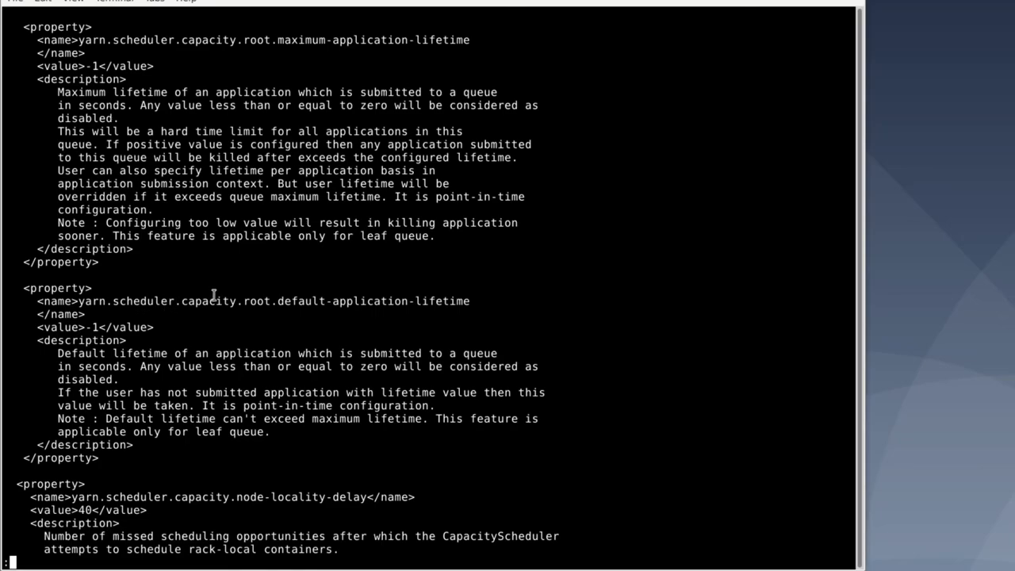
pyautogui.moveTo(288, 313)
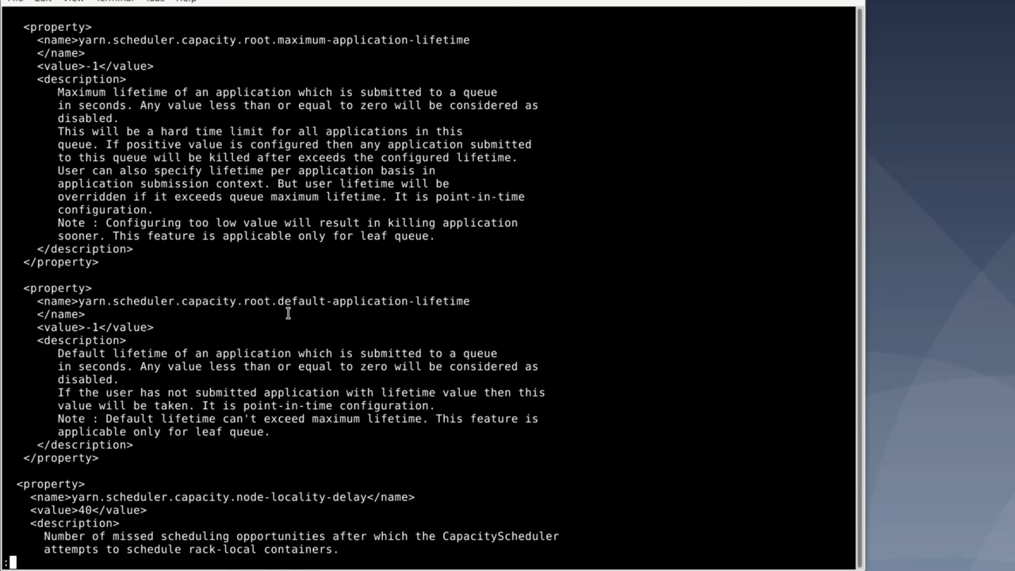
pyautogui.moveTo(456, 296)
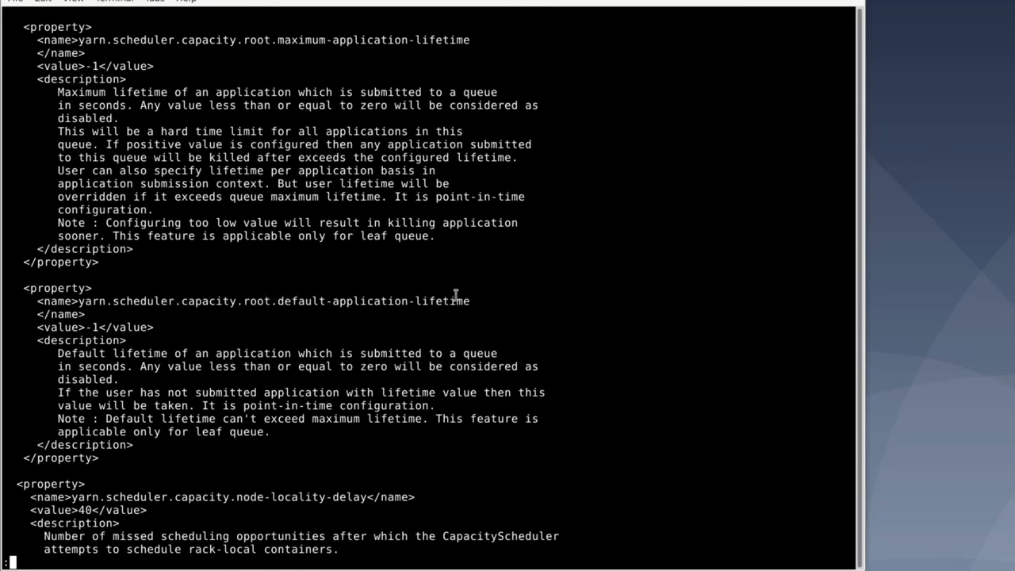
pyautogui.moveTo(291, 317)
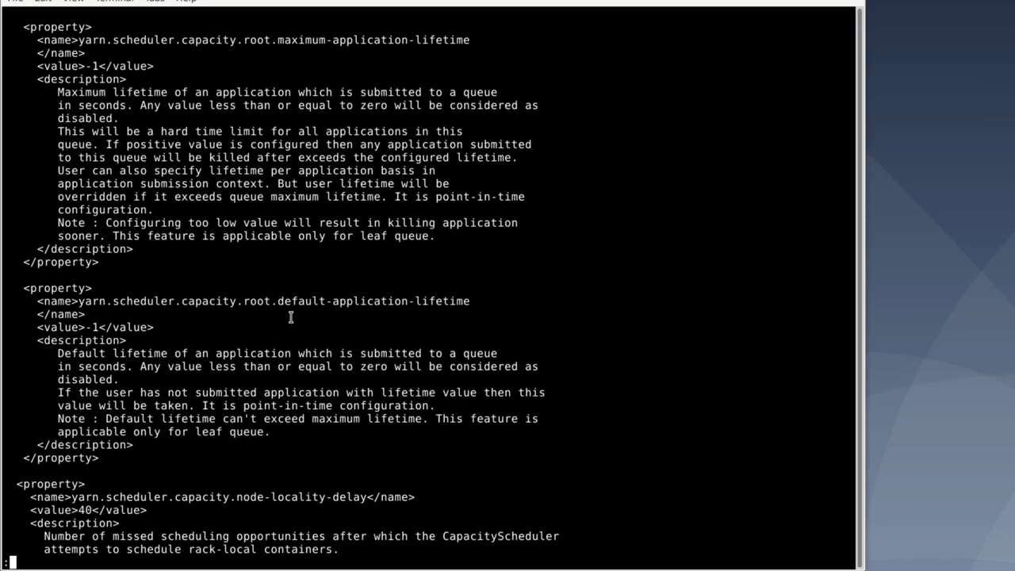
pyautogui.moveTo(799, 458)
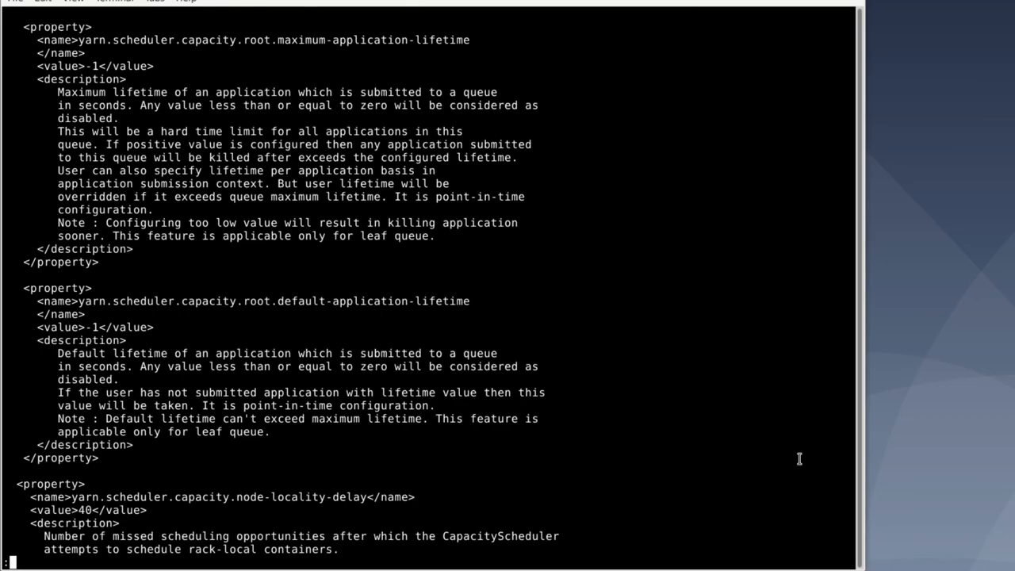